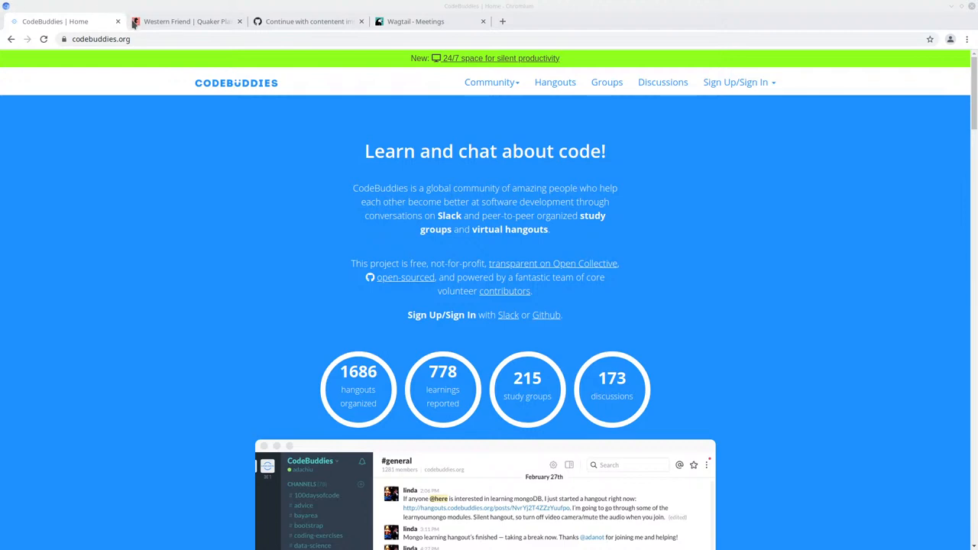
Switch to the Western Friend site and scroll through its home page and back up.
{"action": "left_click", "coordinate": [187, 21]}
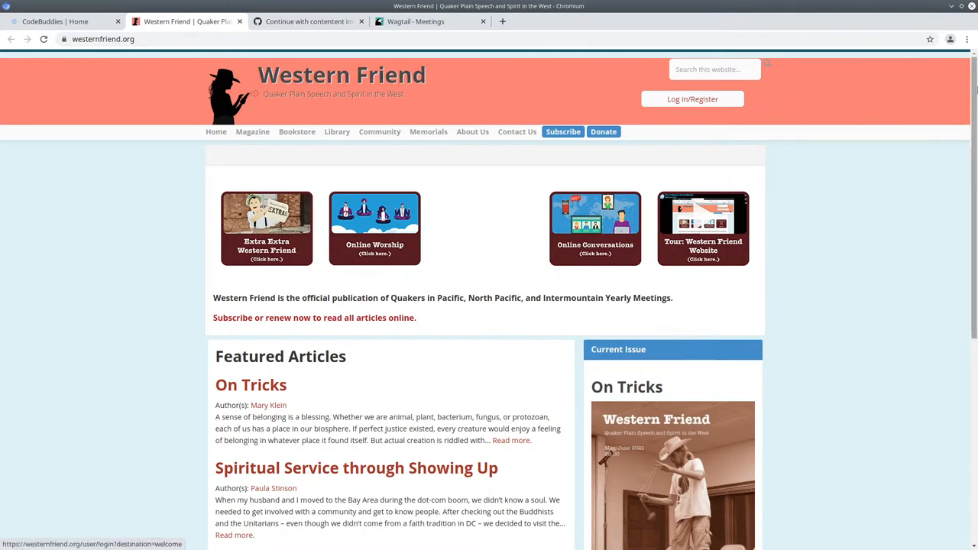
{"action": "scroll", "scroll_direction": "down", "scroll_amount": 3}
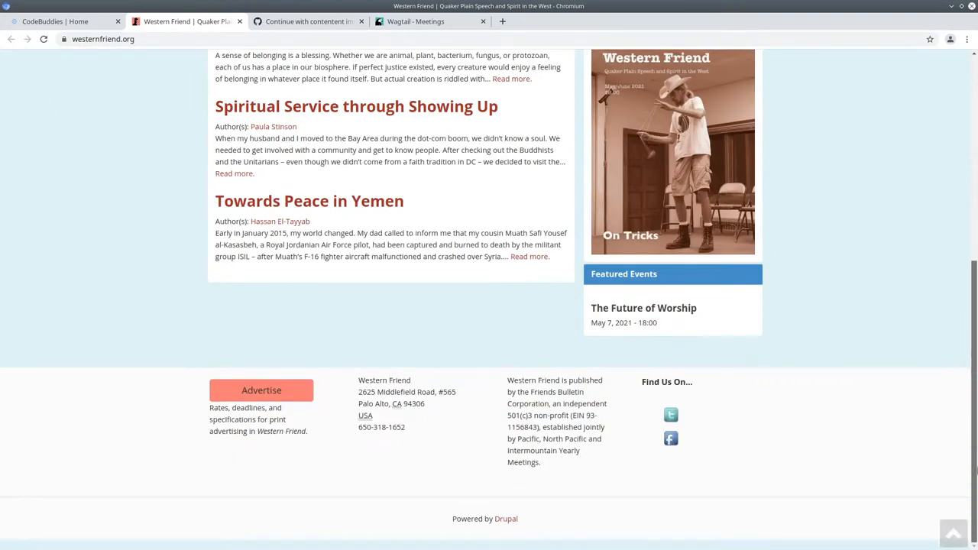
{"action": "scroll", "scroll_direction": "up", "scroll_amount": 3}
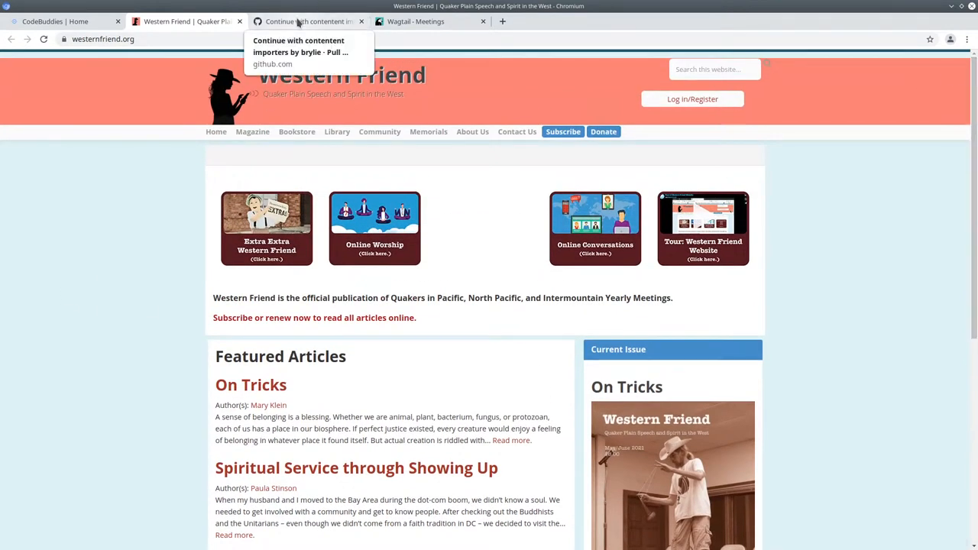
Switch to the GitHub tab for pull request #278, 'Continue with content importers'.
{"action": "left_click", "coordinate": [306, 21]}
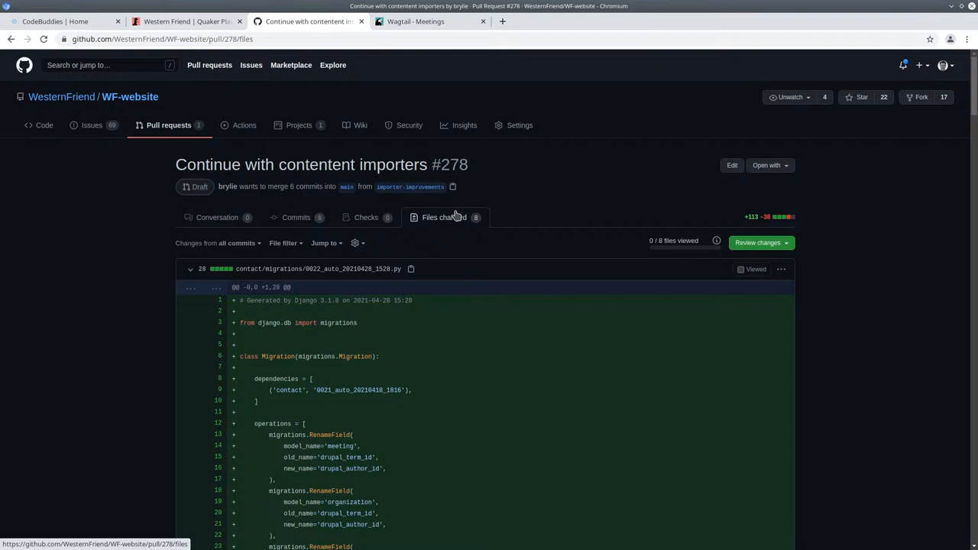
{"action": "mouse_move", "coordinate": [151, 362]}
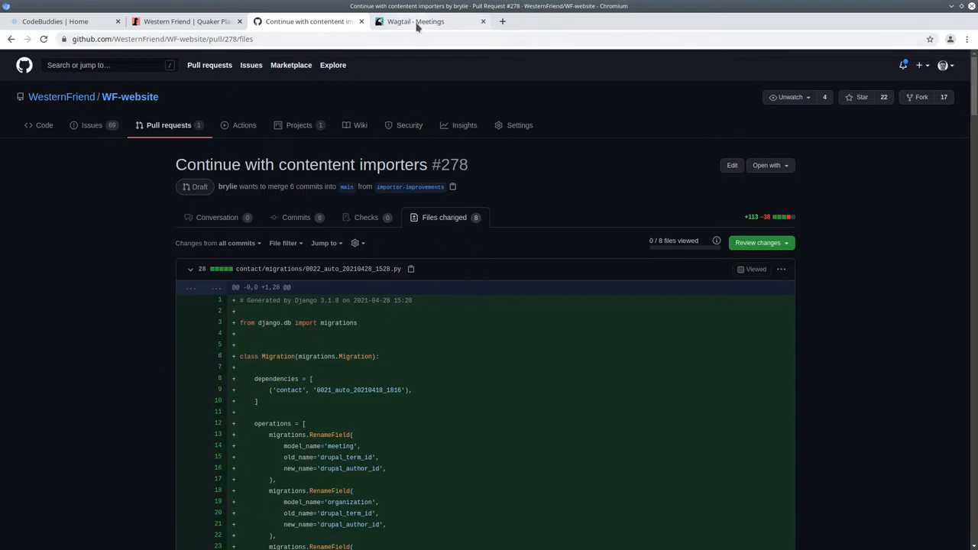
Switch to the Wagtail Meetings listing and review its Drupal author ID columns.
{"action": "left_click", "coordinate": [416, 21]}
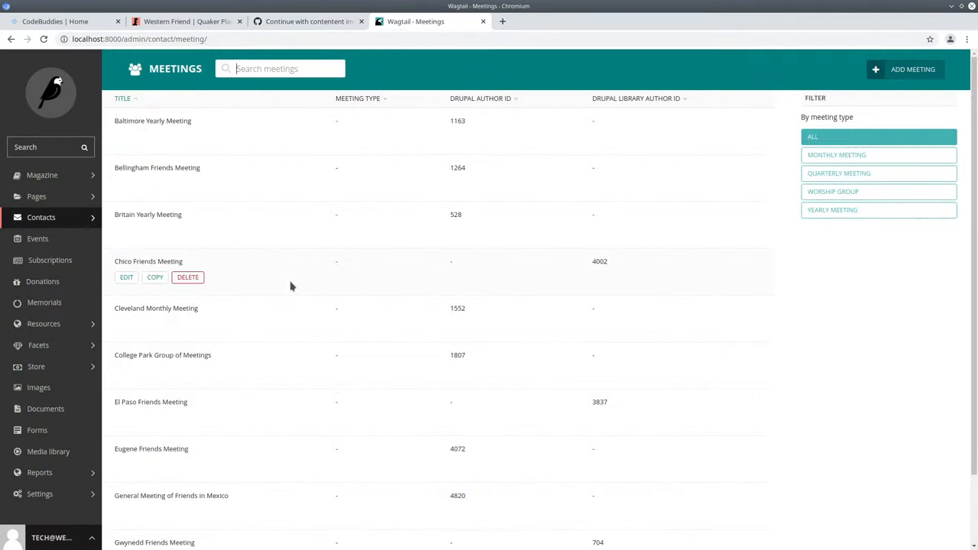
{"action": "mouse_move", "coordinate": [261, 285]}
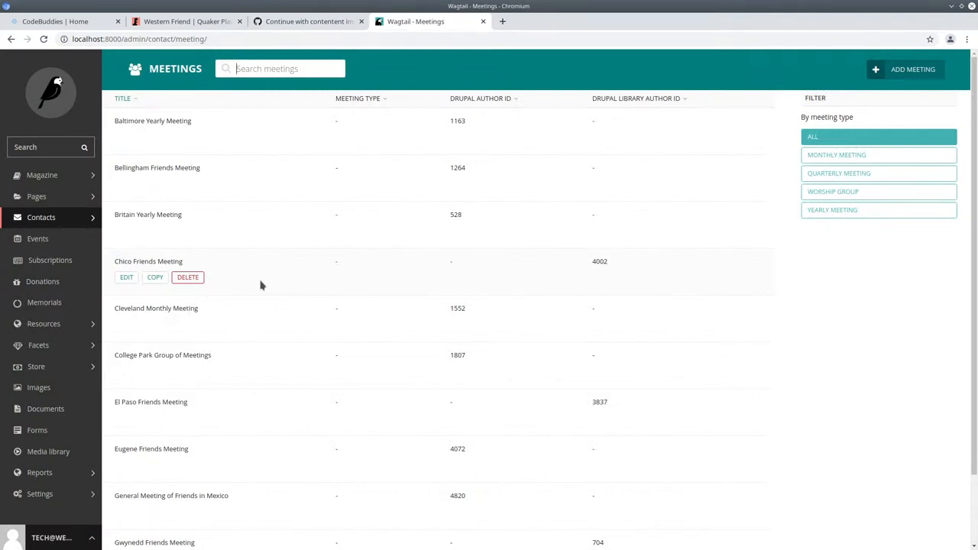
{"action": "mouse_move", "coordinate": [343, 305]}
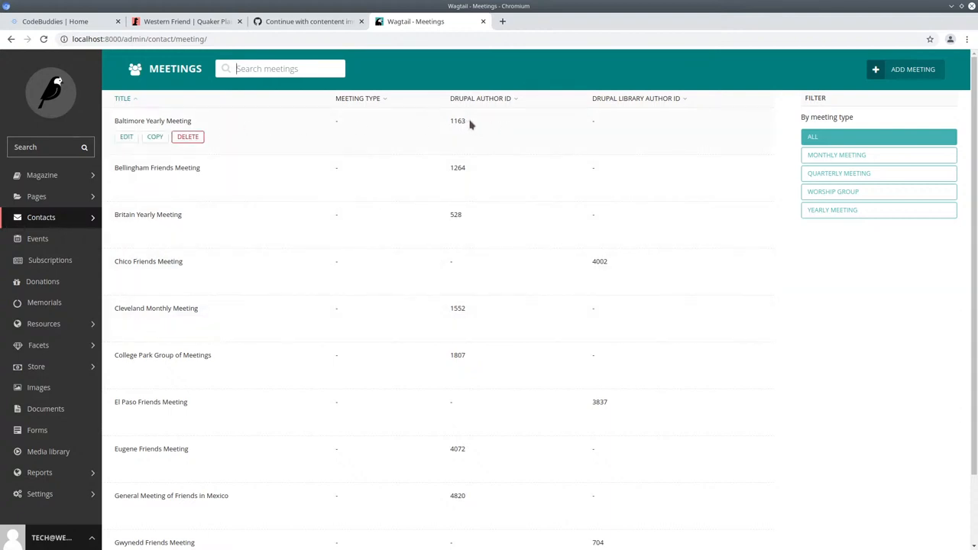
{"action": "mouse_move", "coordinate": [482, 130]}
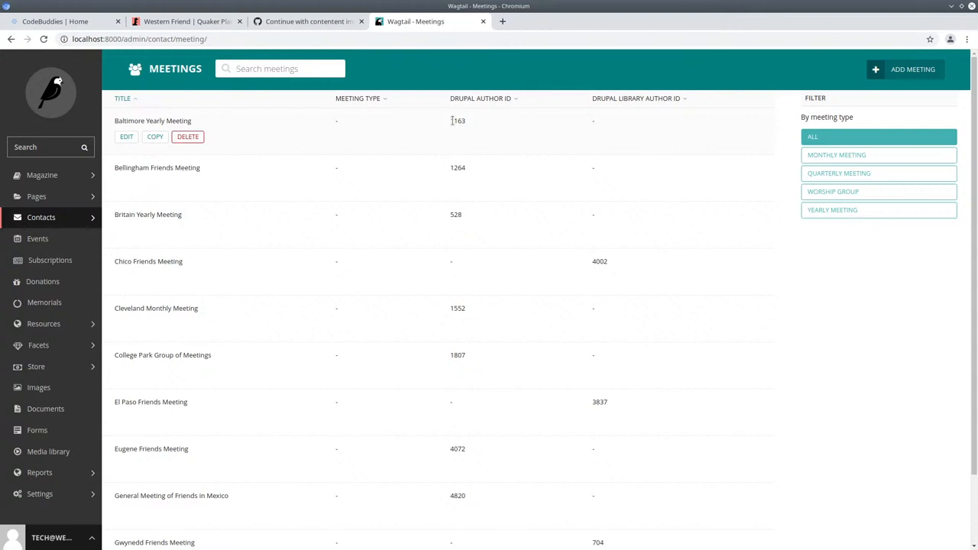
{"action": "left_click", "coordinate": [280, 69]}
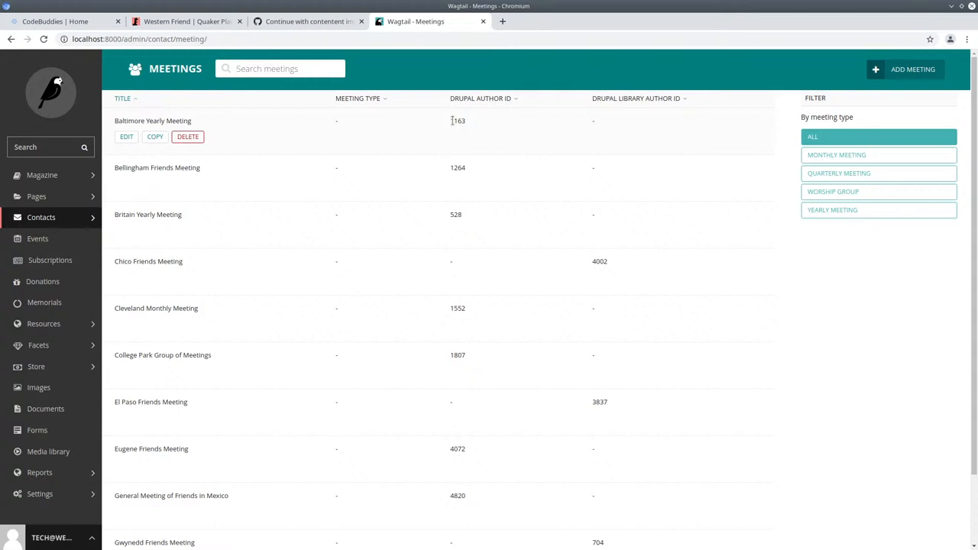
Go to the Western Friend site and open its Library page.
{"action": "left_click", "coordinate": [186, 20]}
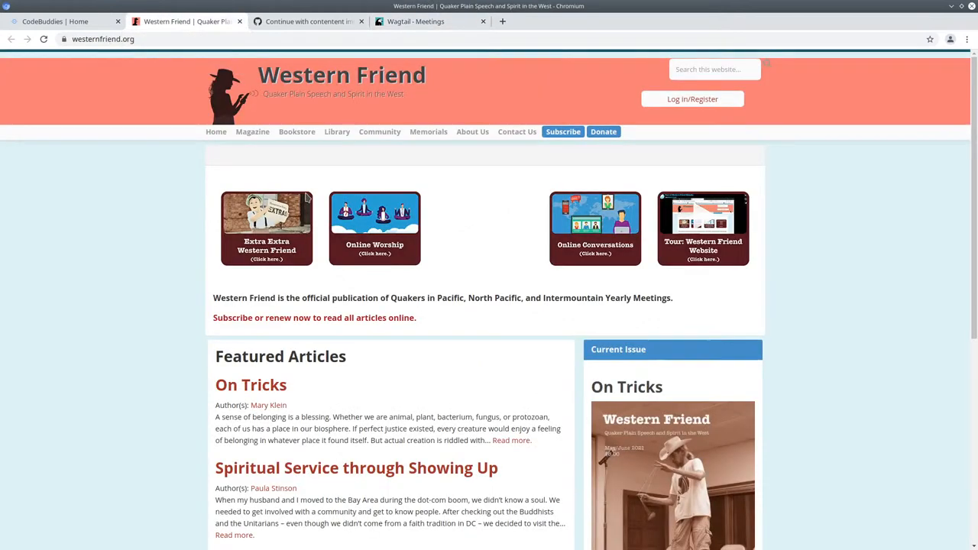
{"action": "mouse_move", "coordinate": [252, 132]}
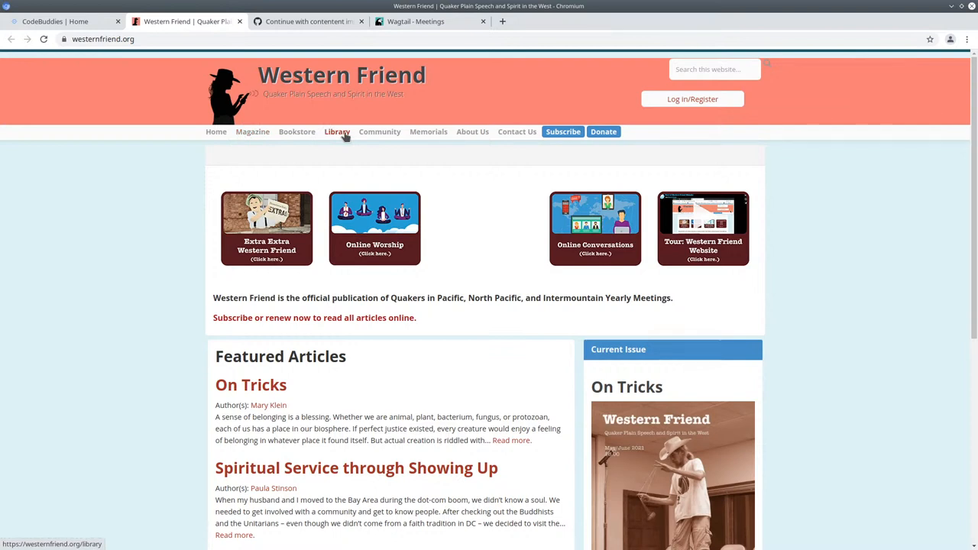
{"action": "mouse_move", "coordinate": [252, 131]}
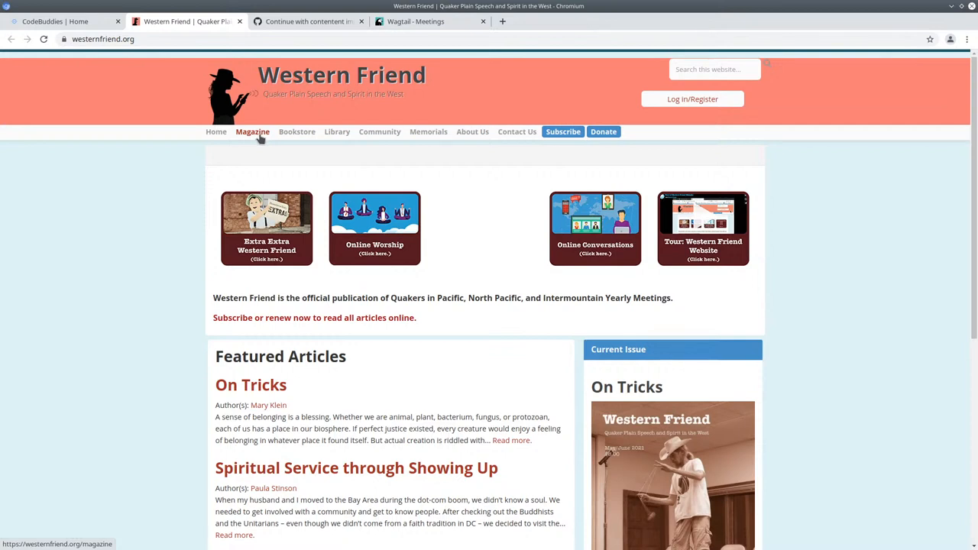
{"action": "mouse_move", "coordinate": [337, 132]}
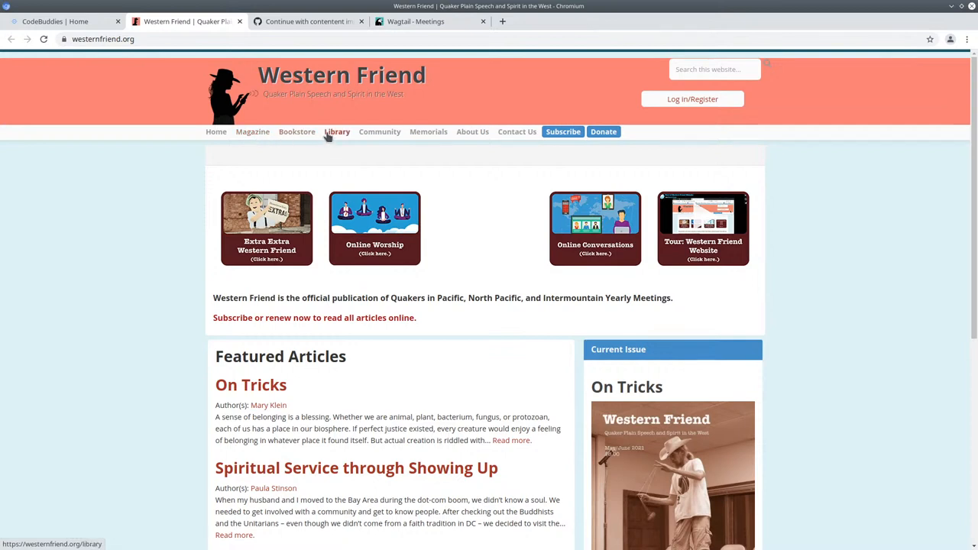
{"action": "left_click", "coordinate": [337, 132]}
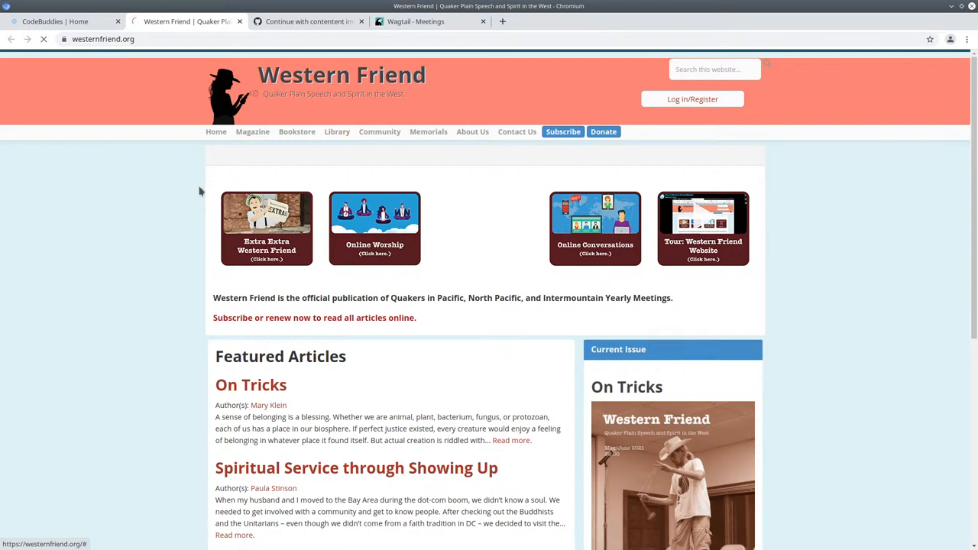
{"action": "left_click", "coordinate": [337, 131]}
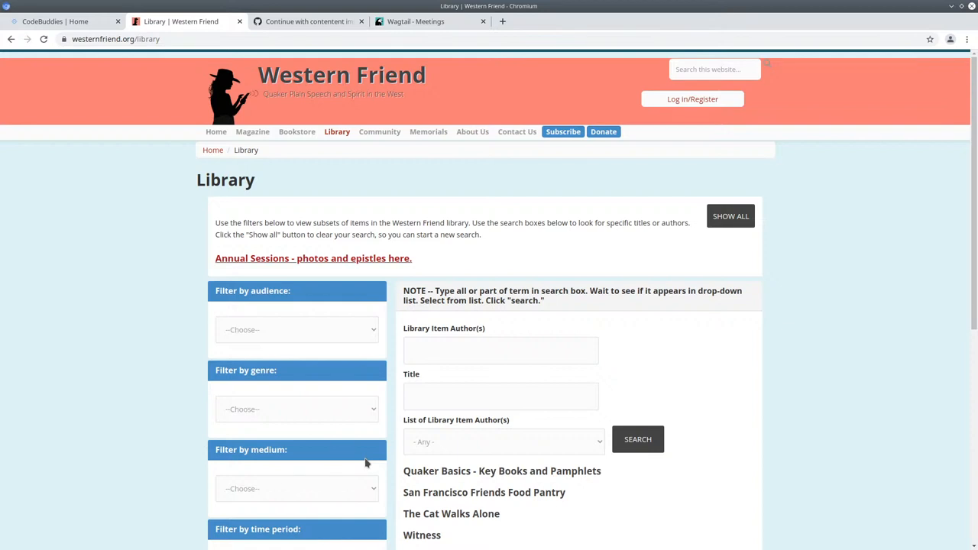
{"action": "mouse_move", "coordinate": [446, 208]}
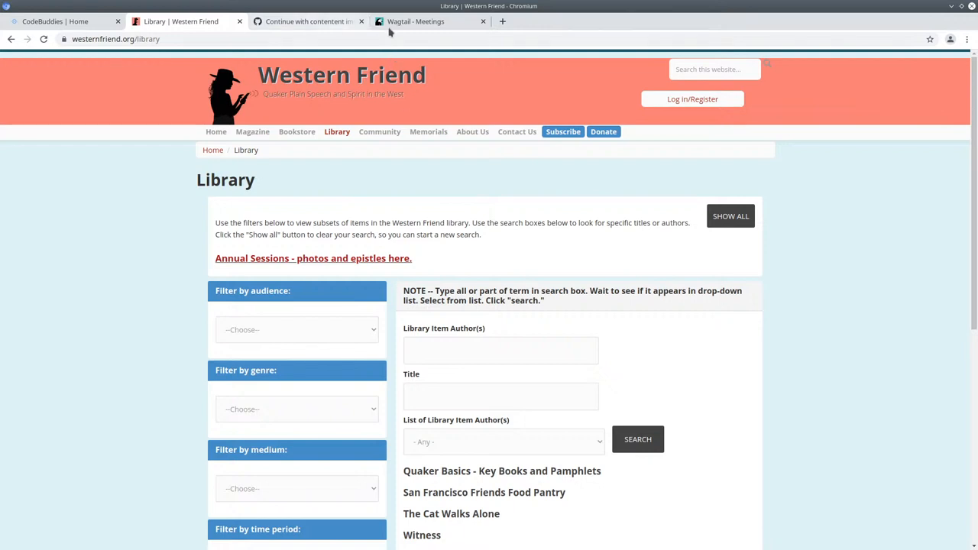
Switch to Wagtail admin and reopen Meetings under the Contacts sidebar section.
{"action": "left_click", "coordinate": [416, 21]}
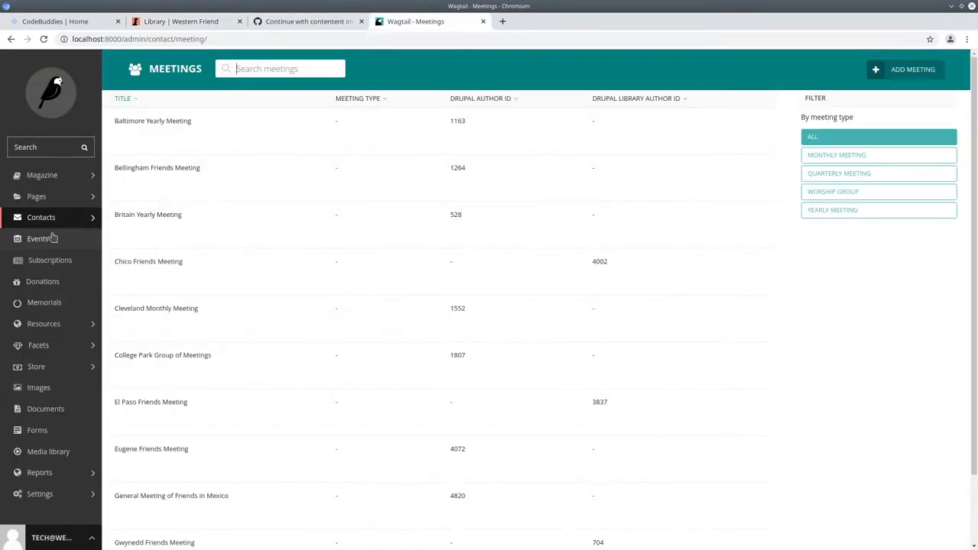
{"action": "left_click", "coordinate": [41, 217]}
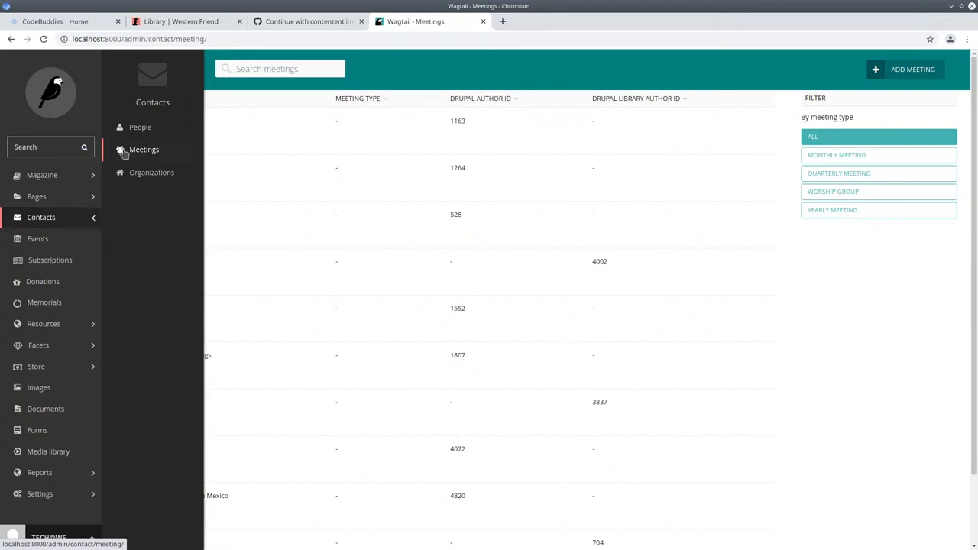
{"action": "left_click", "coordinate": [145, 149]}
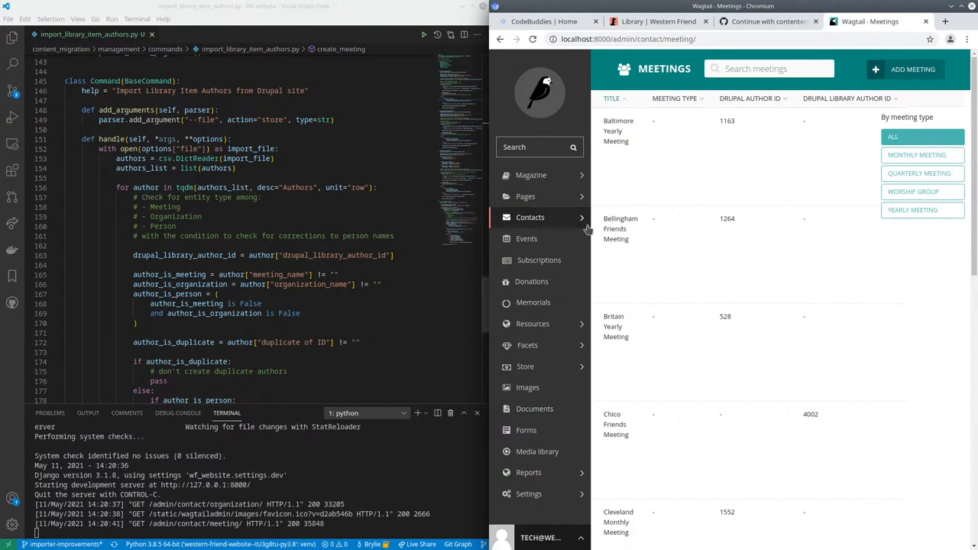
Bring up VS Code and restart the dev server with 'python manage.py runserver'.
{"action": "left_click", "coordinate": [530, 217]}
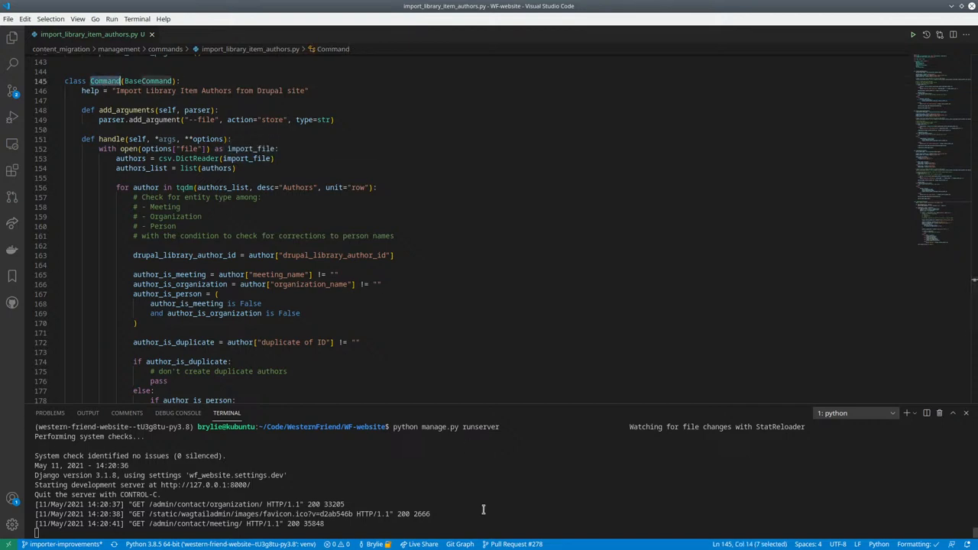
{"action": "mouse_move", "coordinate": [106, 80]}
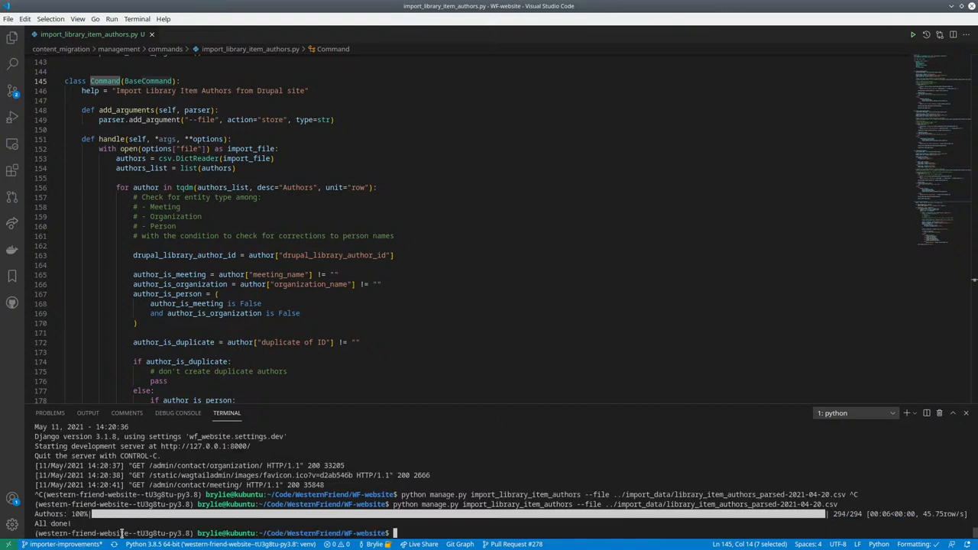
{"action": "type", "text": "python manage.py runserver"}
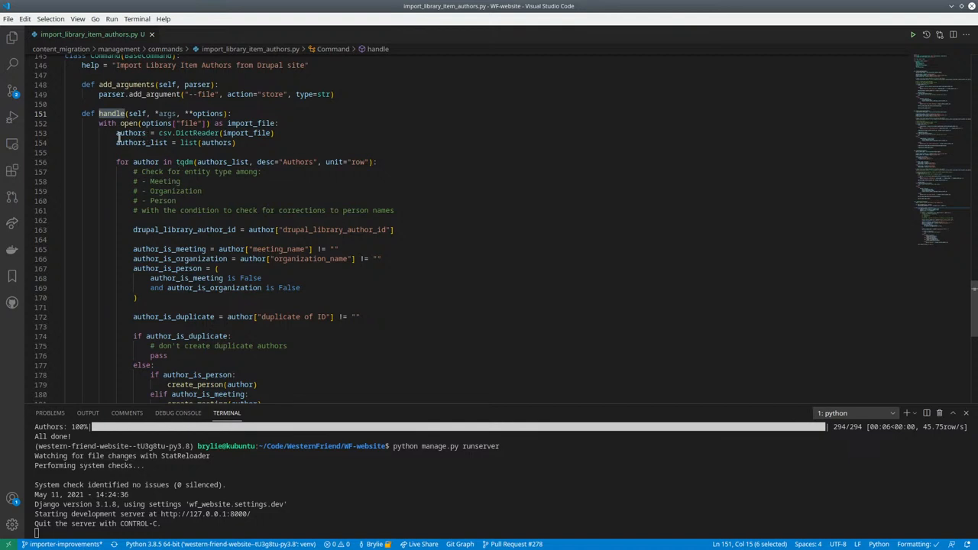
{"action": "double_click", "coordinate": [128, 123]}
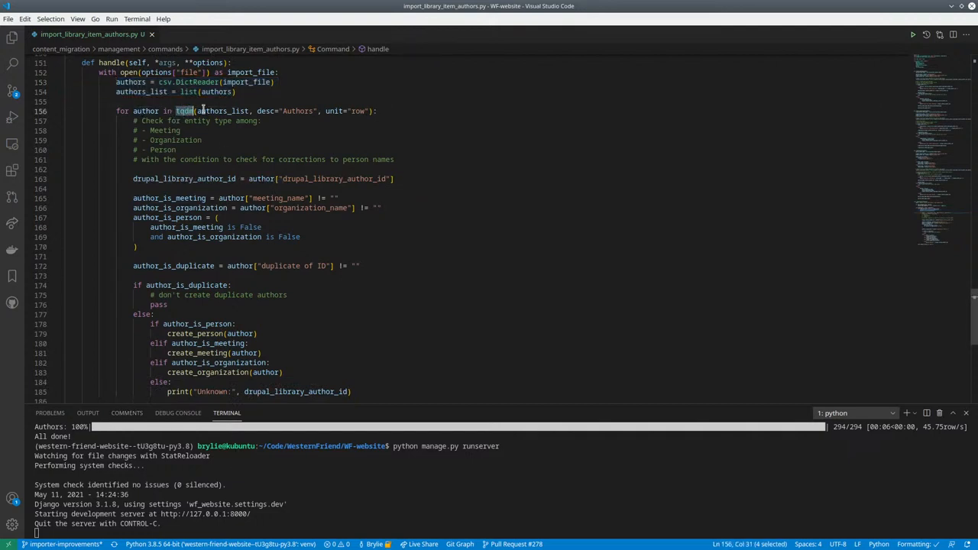
{"action": "left_click", "coordinate": [146, 111]}
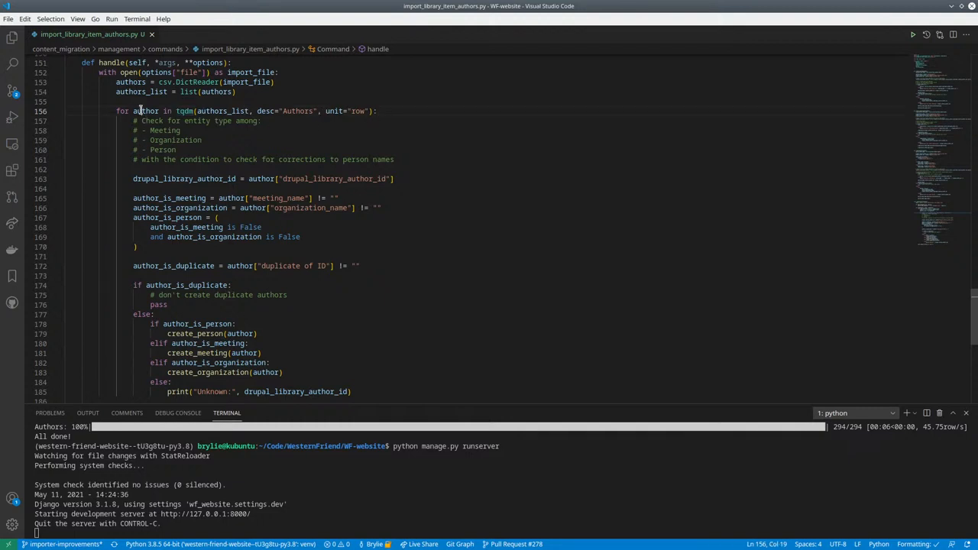
{"action": "double_click", "coordinate": [146, 111]}
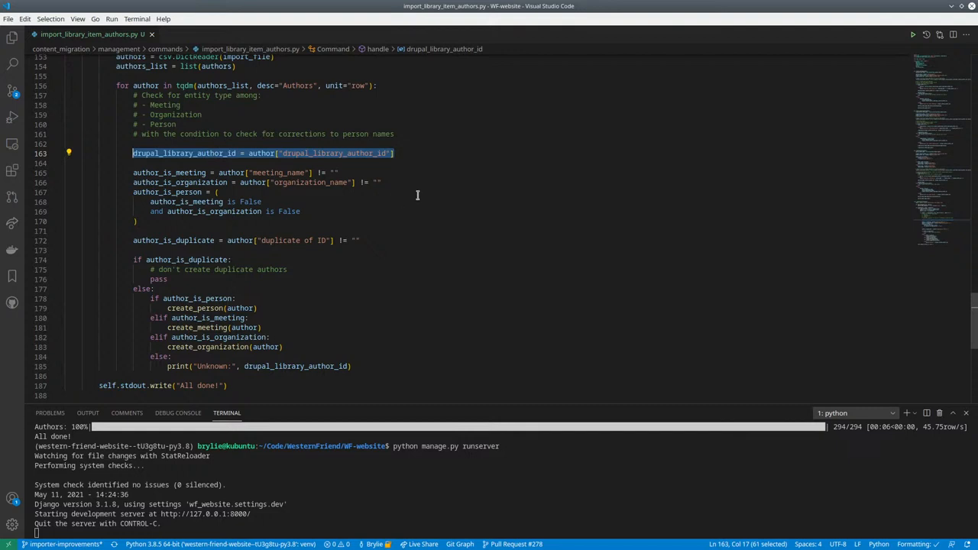
{"action": "left_click", "coordinate": [192, 172]}
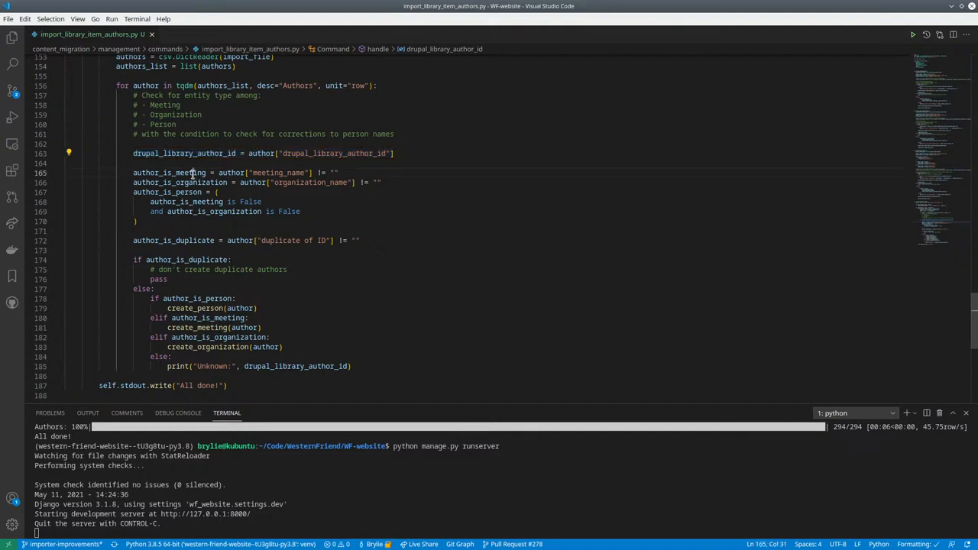
{"action": "left_click_drag", "start_coordinate": [132, 182], "coordinate": [136, 222]}
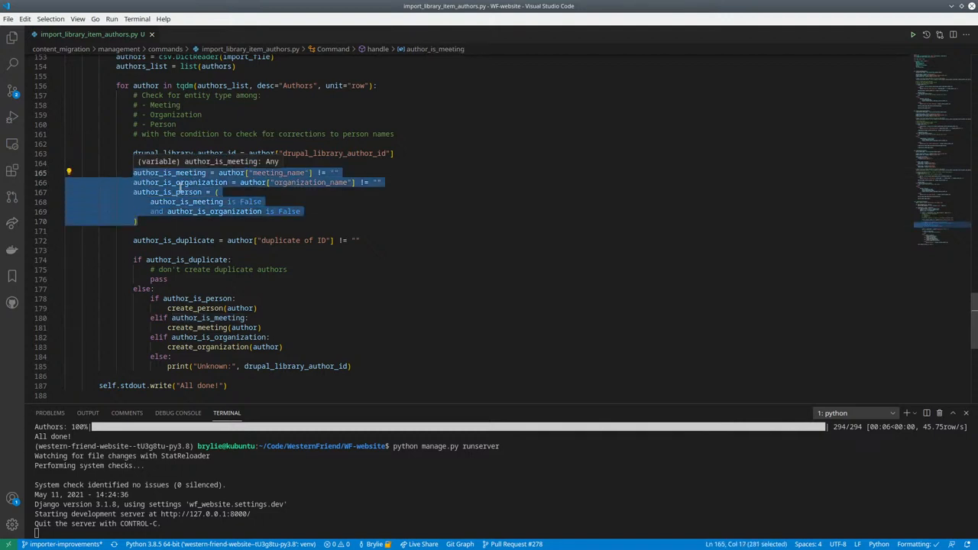
{"action": "mouse_move", "coordinate": [309, 184]}
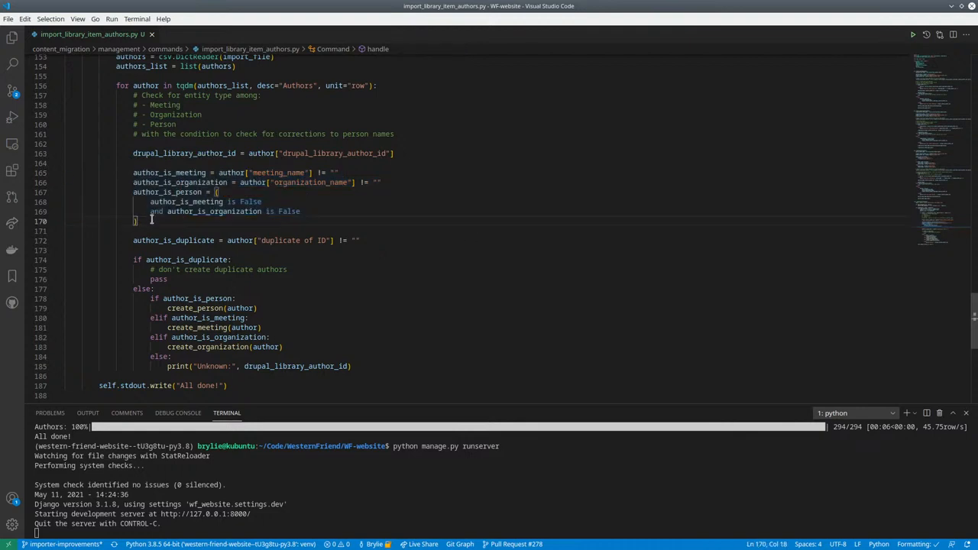
{"action": "left_click", "coordinate": [218, 192]}
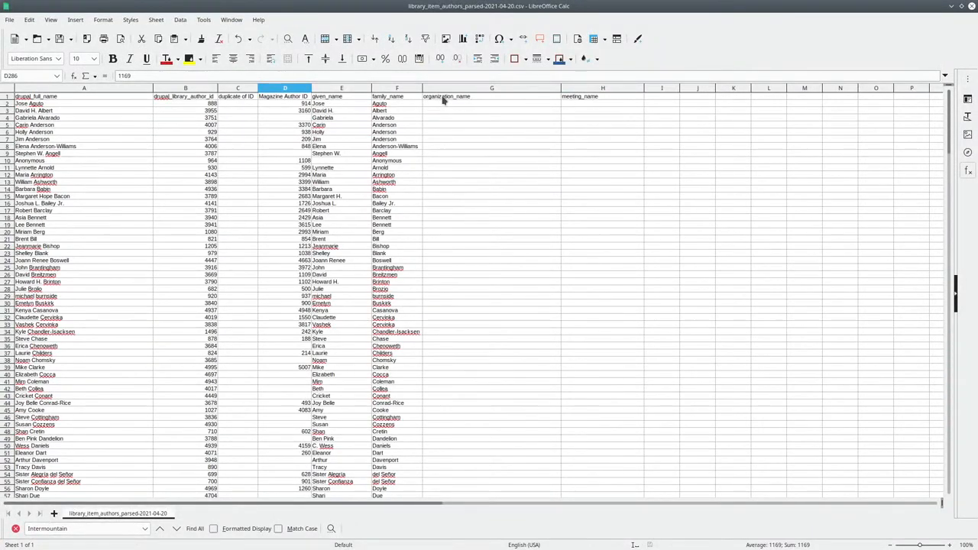
{"action": "mouse_move", "coordinate": [493, 402]}
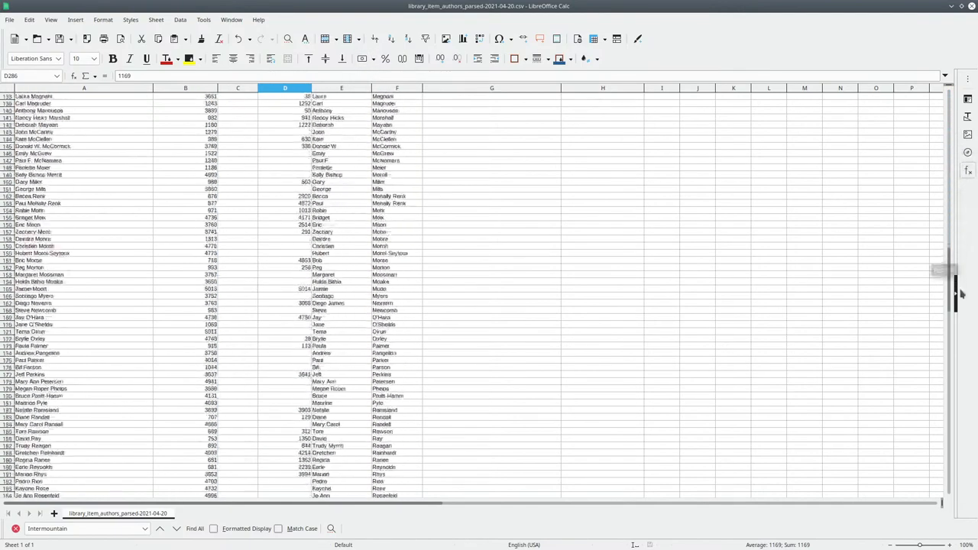
Scroll down through the author rows of library_item_authors_parsed in Calc.
{"action": "scroll", "scroll_direction": "down", "scroll_amount": 3}
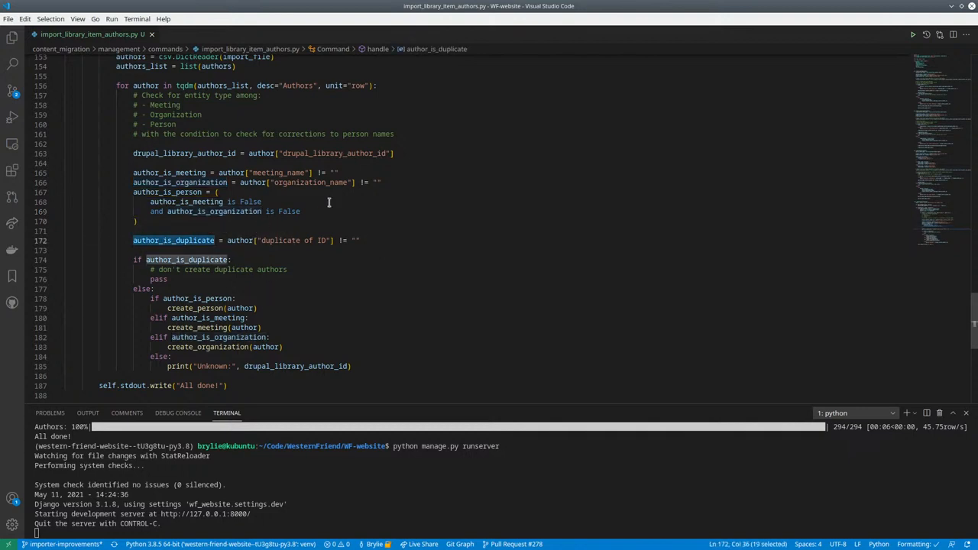
{"action": "mouse_move", "coordinate": [364, 166]}
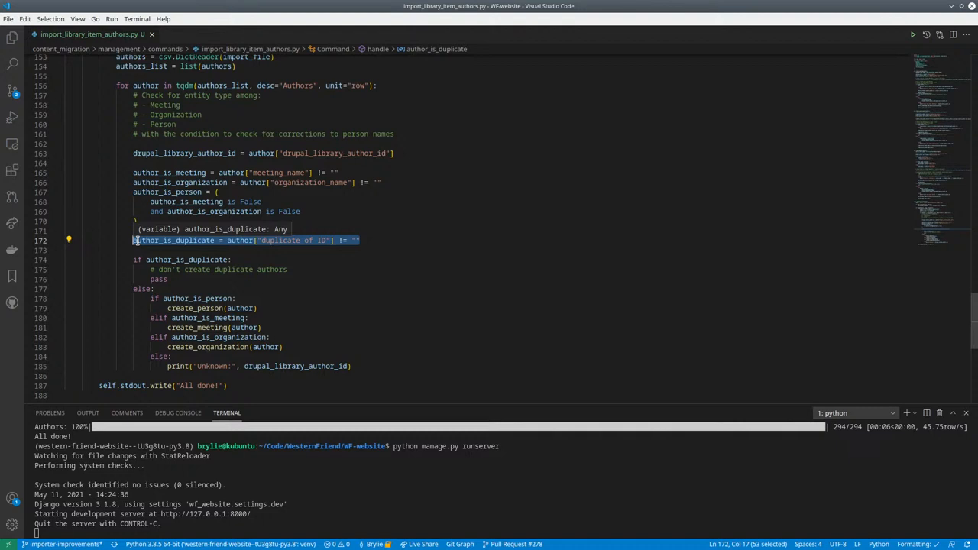
{"action": "left_click", "coordinate": [435, 255]}
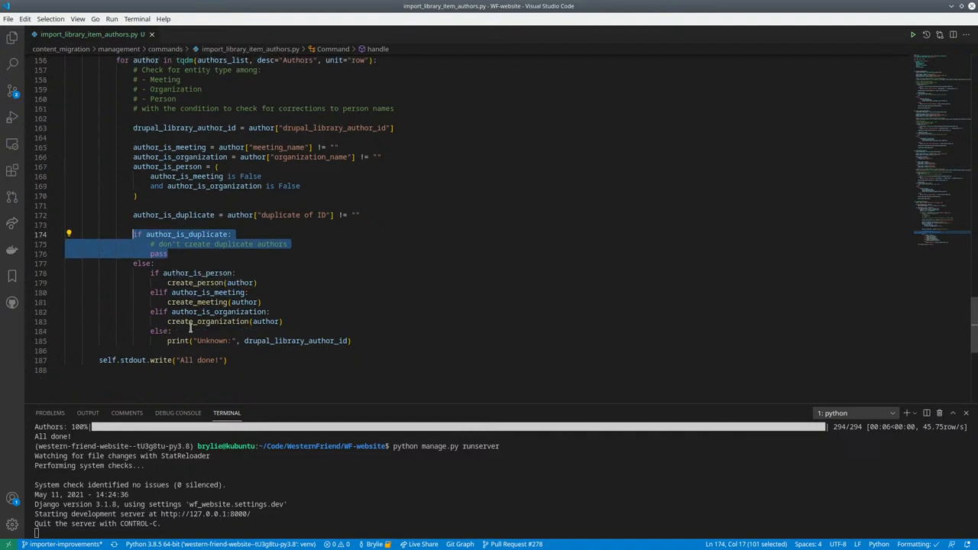
{"action": "left_click", "coordinate": [282, 321]}
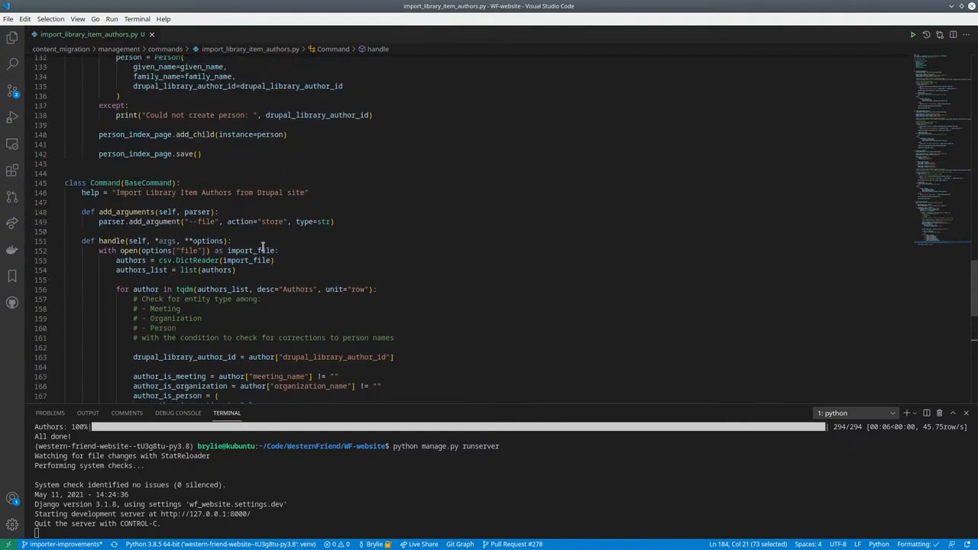
{"action": "scroll", "scroll_direction": "down", "scroll_amount": 3}
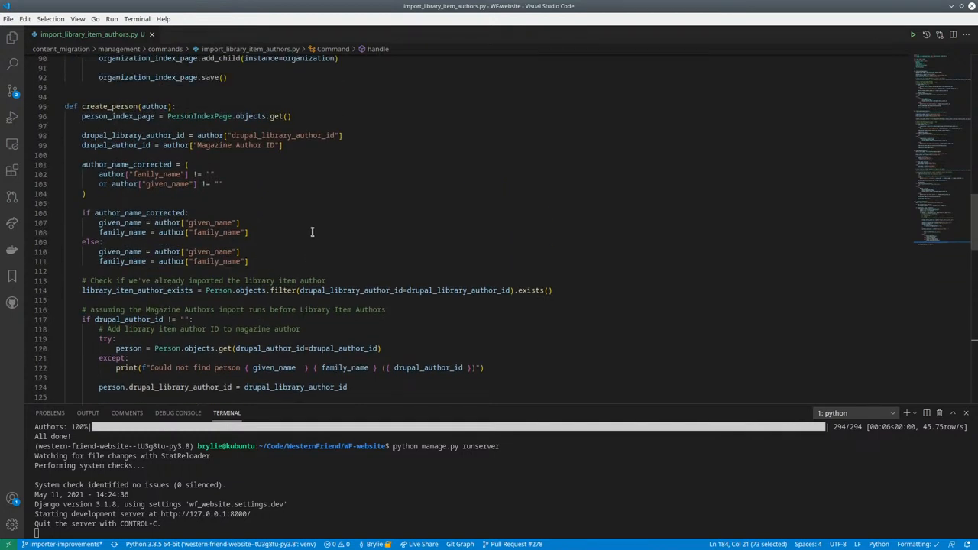
{"action": "double_click", "coordinate": [109, 107]}
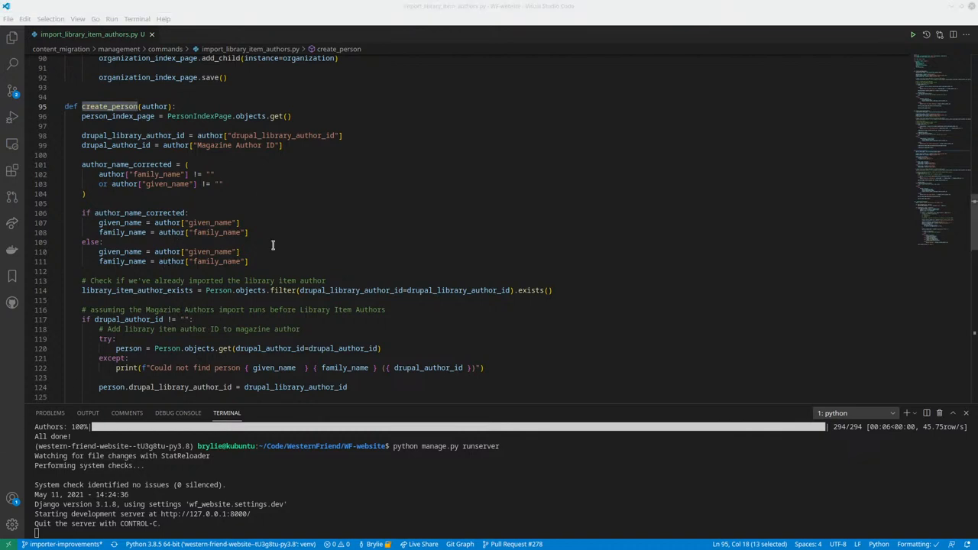
{"action": "mouse_move", "coordinate": [141, 205]}
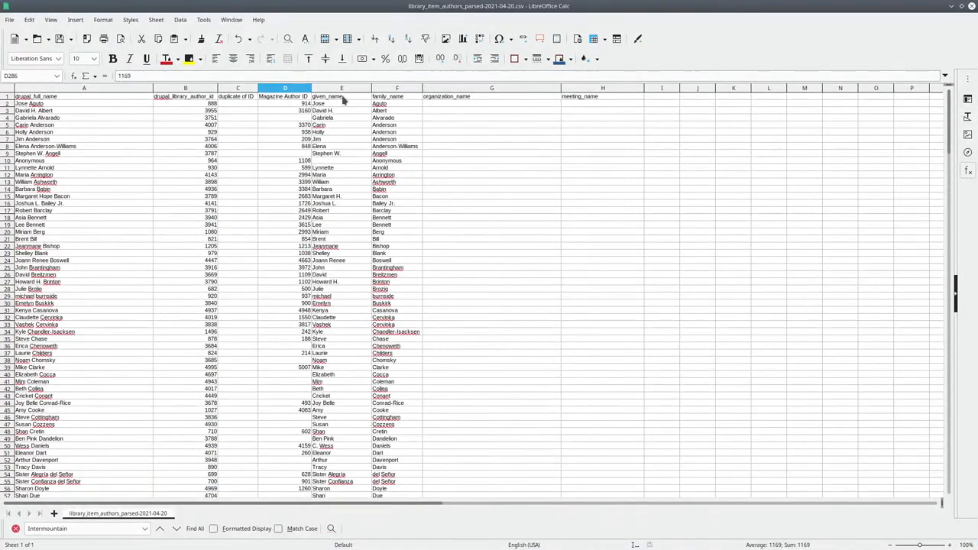
{"action": "left_click", "coordinate": [396, 95]}
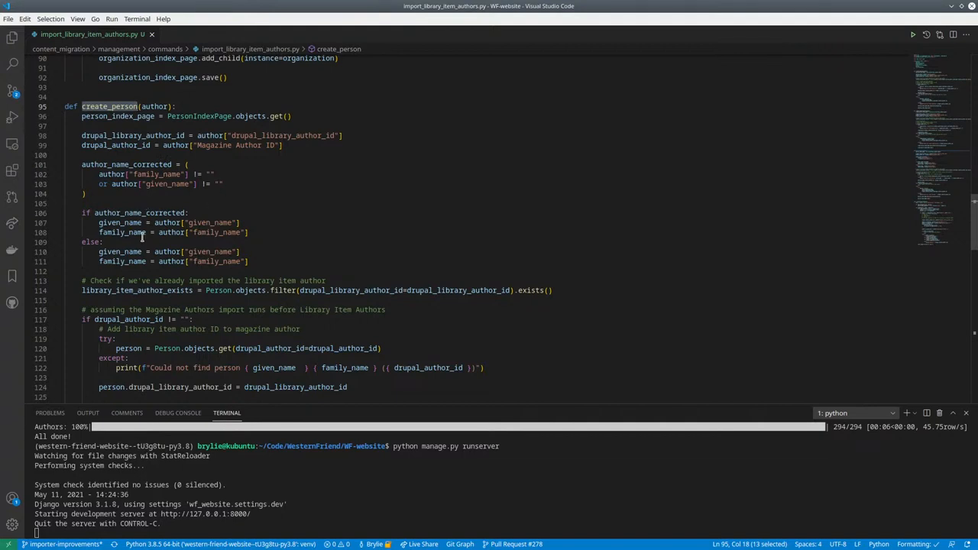
{"action": "mouse_move", "coordinate": [130, 264]}
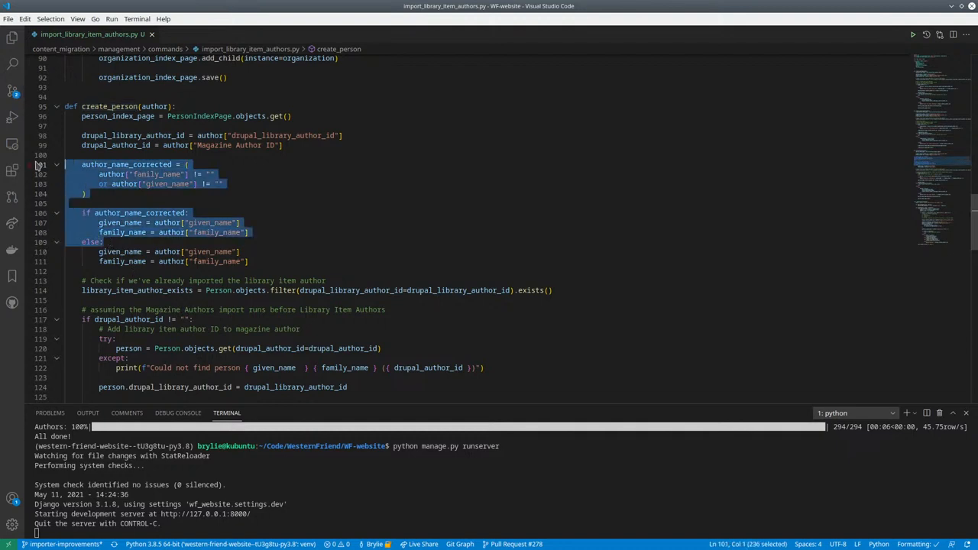
Delete the author_name_corrected block, then highlight the drupal_library_author_id variable.
{"action": "key", "text": "Delete"}
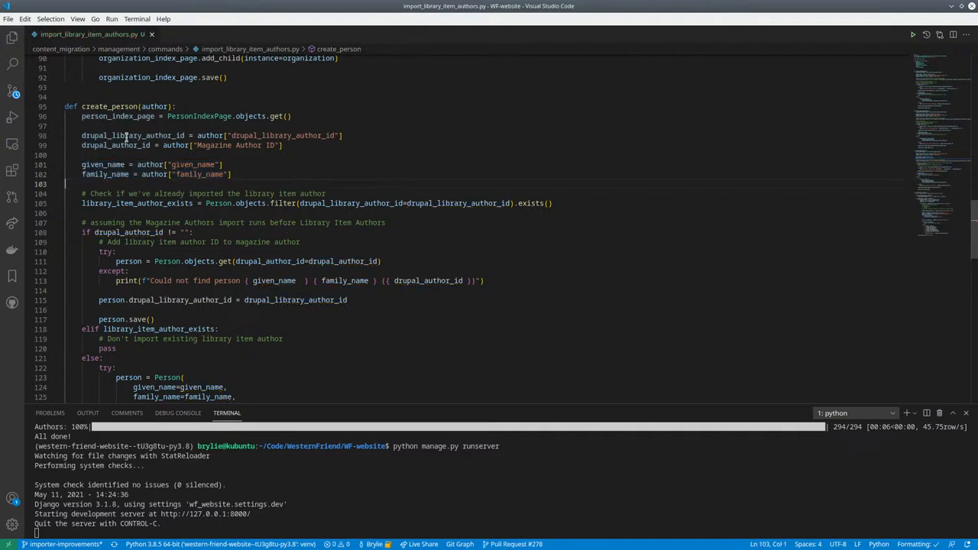
{"action": "double_click", "coordinate": [119, 145]}
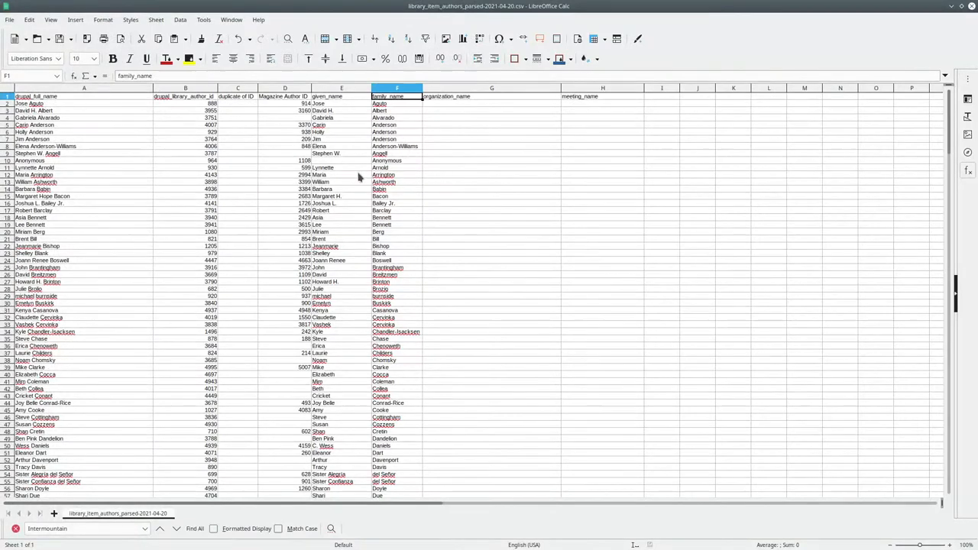
{"action": "left_click", "coordinate": [285, 88]}
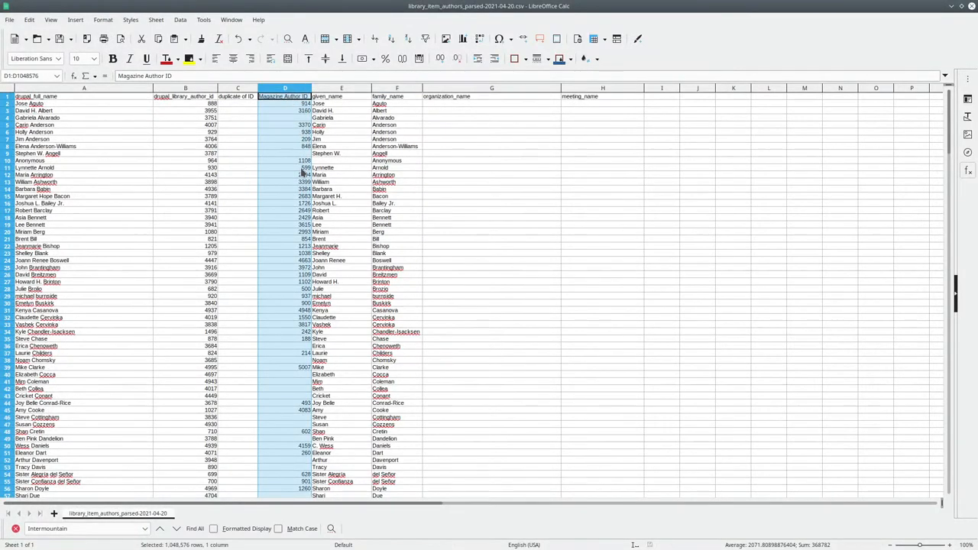
{"action": "scroll", "scroll_direction": "down", "scroll_amount": 3}
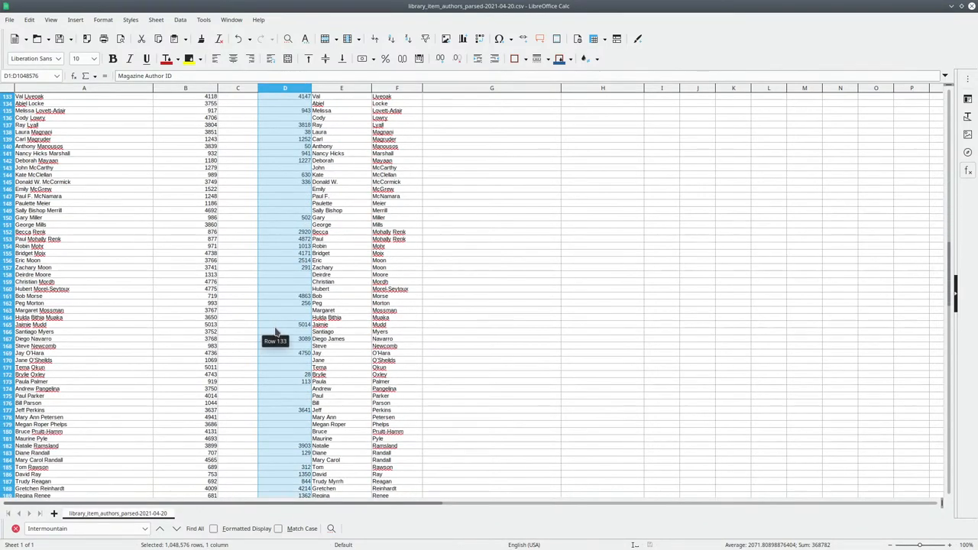
{"action": "scroll", "scroll_direction": "down", "scroll_amount": 3}
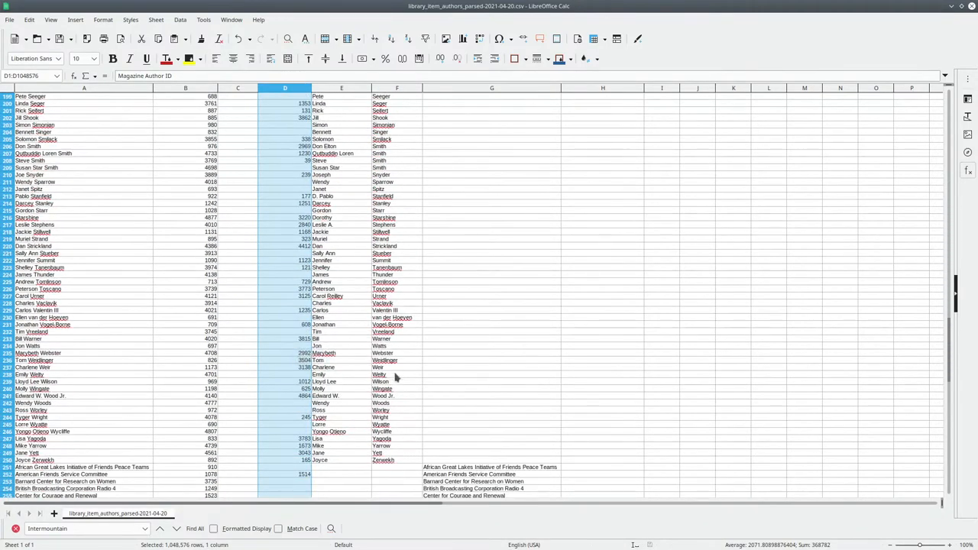
{"action": "scroll", "scroll_direction": "down", "scroll_amount": 3}
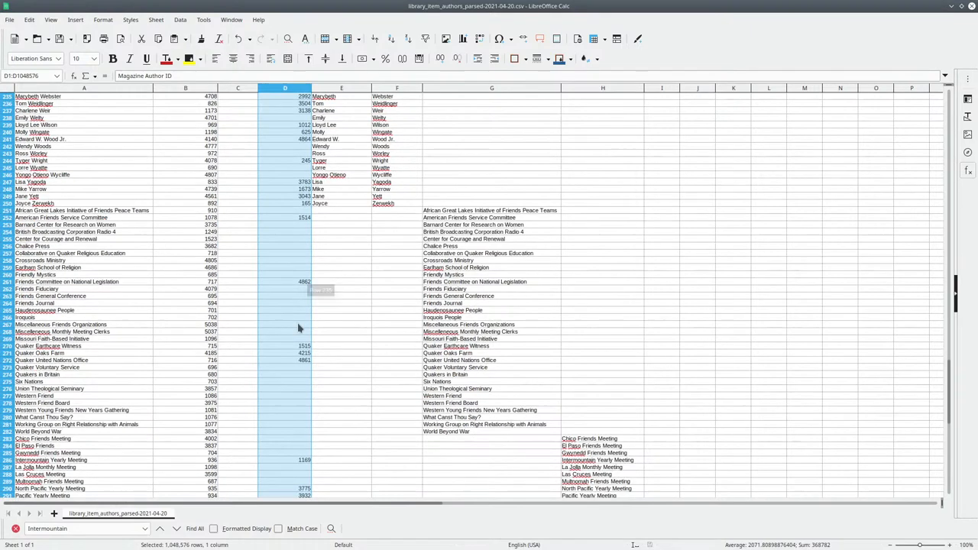
{"action": "scroll", "scroll_direction": "down", "scroll_amount": 3}
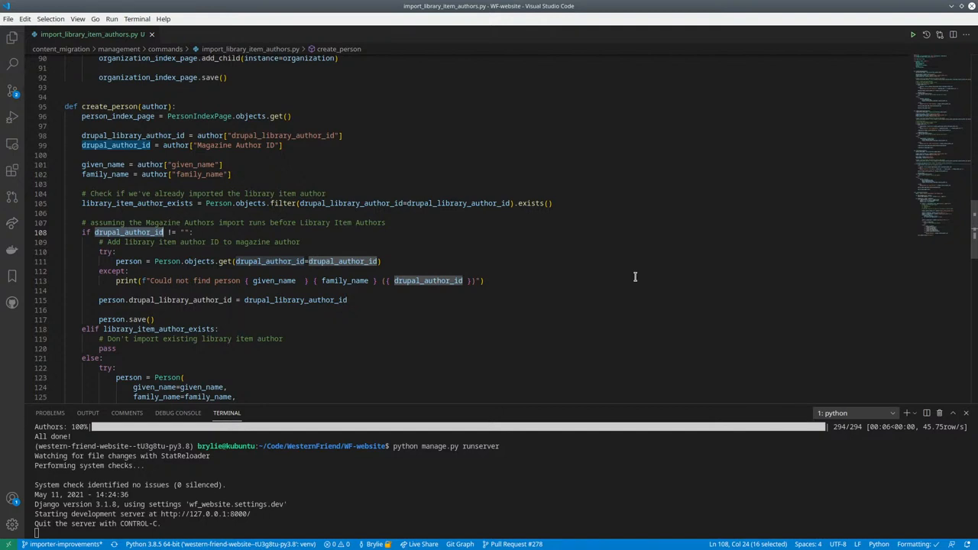
{"action": "mouse_move", "coordinate": [434, 329]}
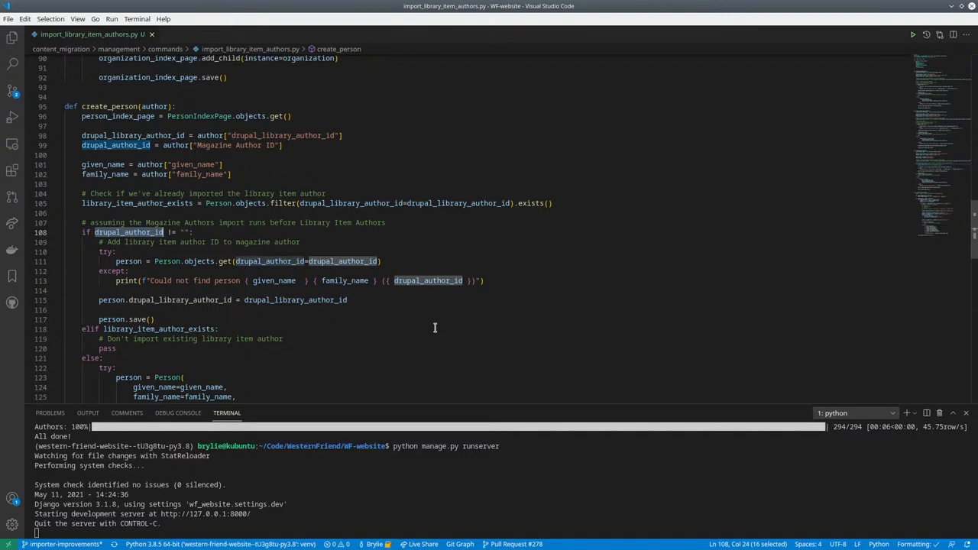
{"action": "mouse_move", "coordinate": [337, 319]}
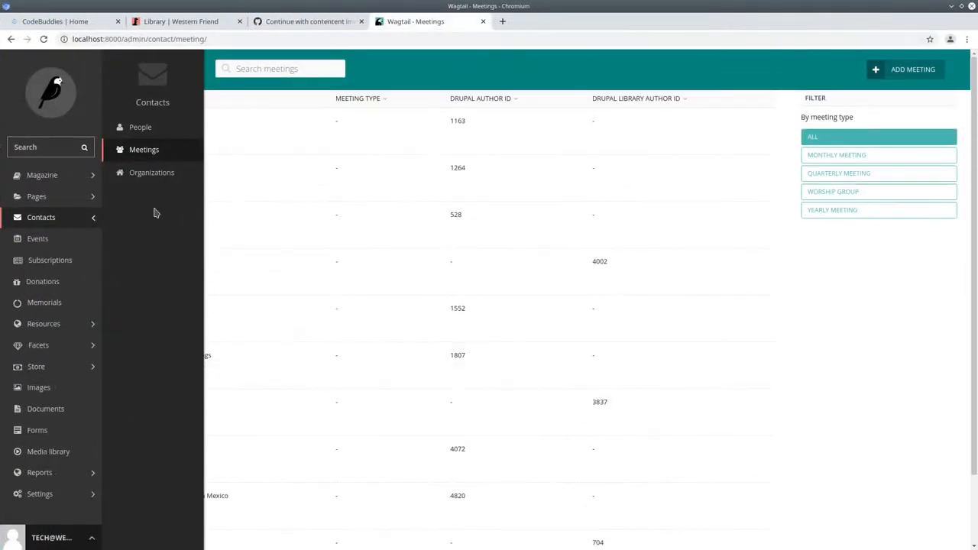
View the Organizations contacts list, then open the People contacts list.
{"action": "left_click", "coordinate": [152, 171]}
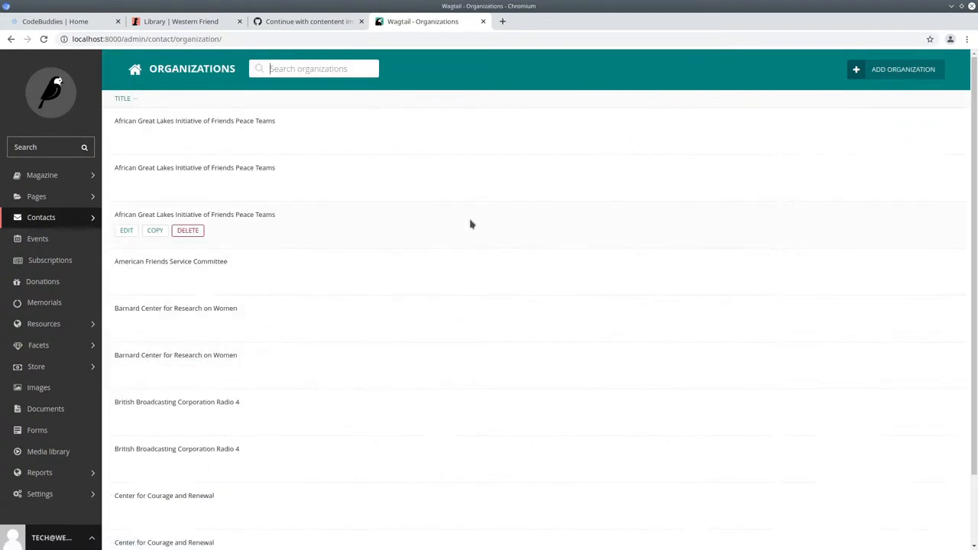
{"action": "left_click", "coordinate": [41, 217]}
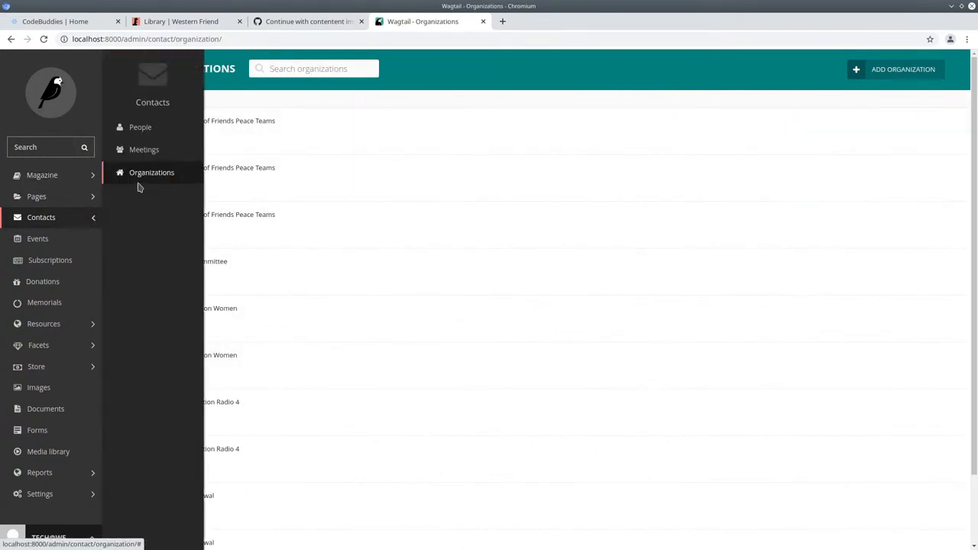
{"action": "left_click", "coordinate": [140, 127]}
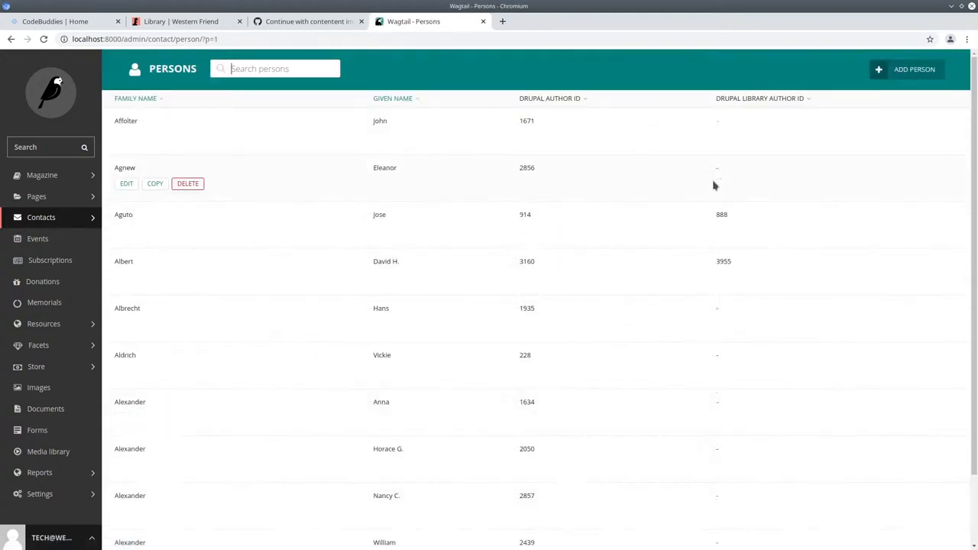
{"action": "mouse_move", "coordinate": [668, 234]}
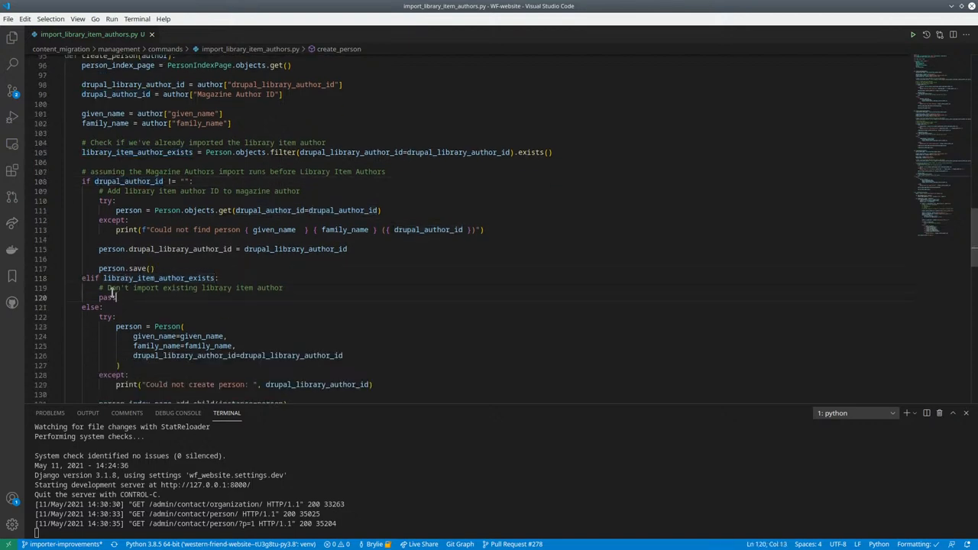
{"action": "scroll", "scroll_direction": "down", "scroll_amount": 3}
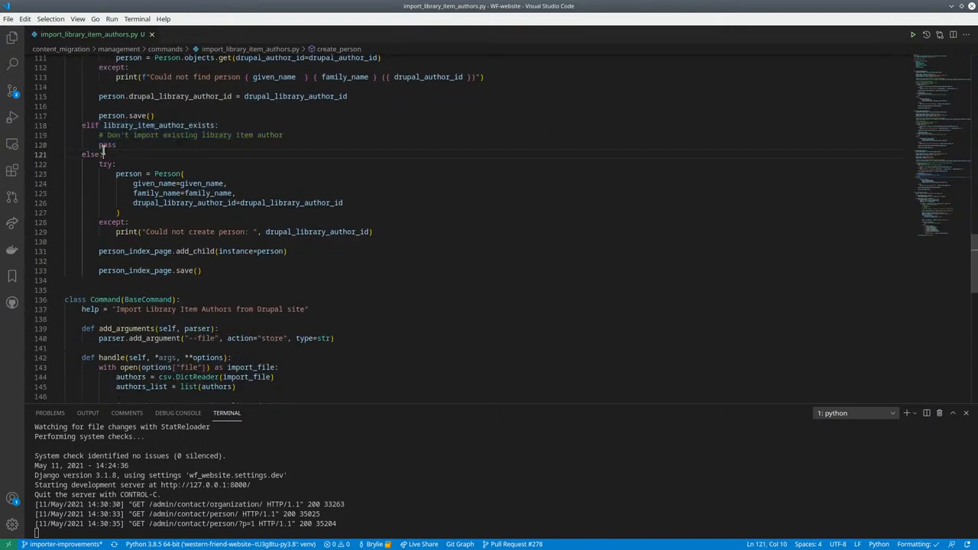
{"action": "left_click", "coordinate": [225, 173]}
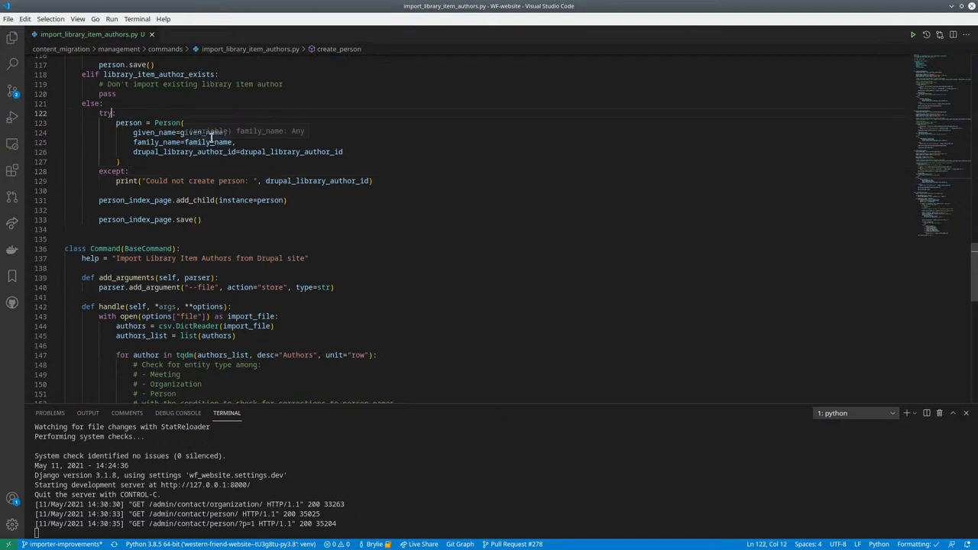
{"action": "mouse_move", "coordinate": [186, 152]}
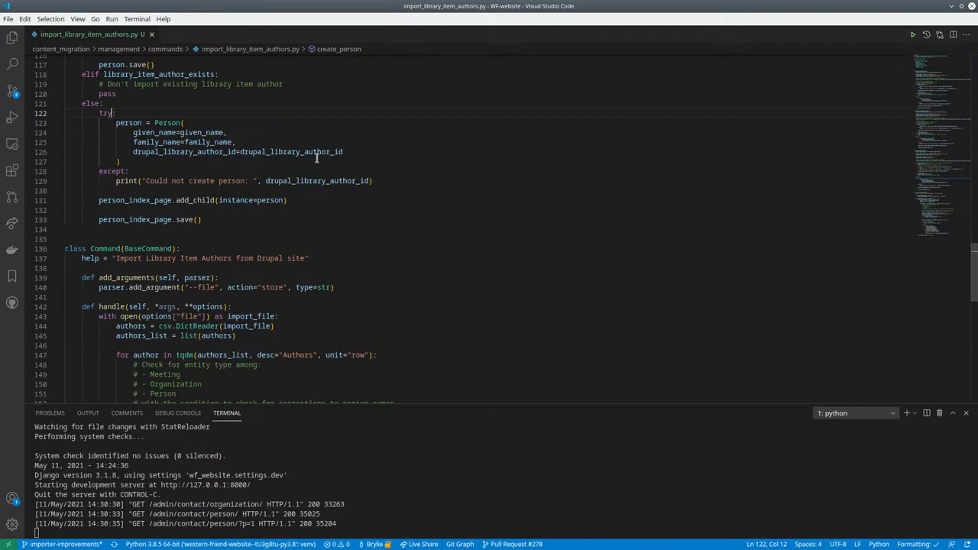
{"action": "mouse_move", "coordinate": [452, 178]}
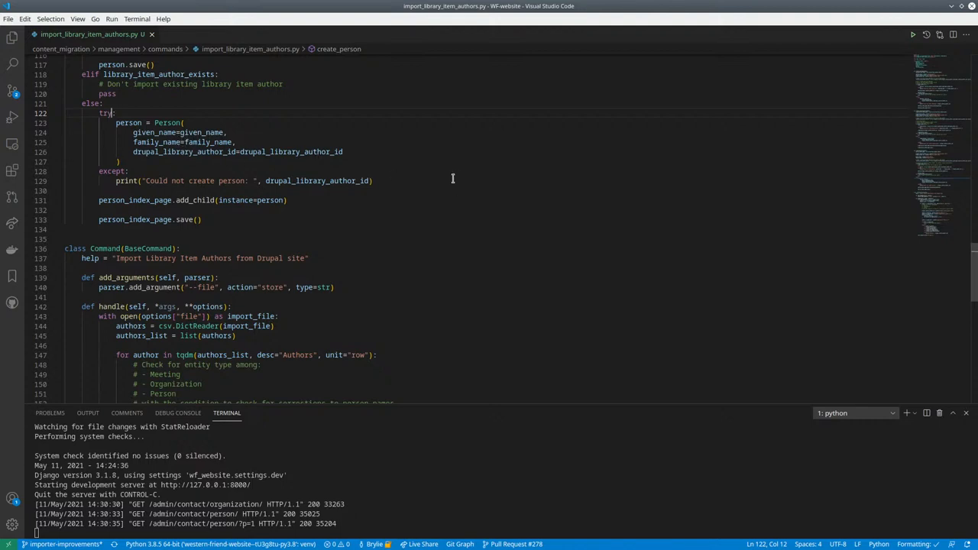
{"action": "left_click_drag", "start_coordinate": [114, 114], "coordinate": [373, 180]}
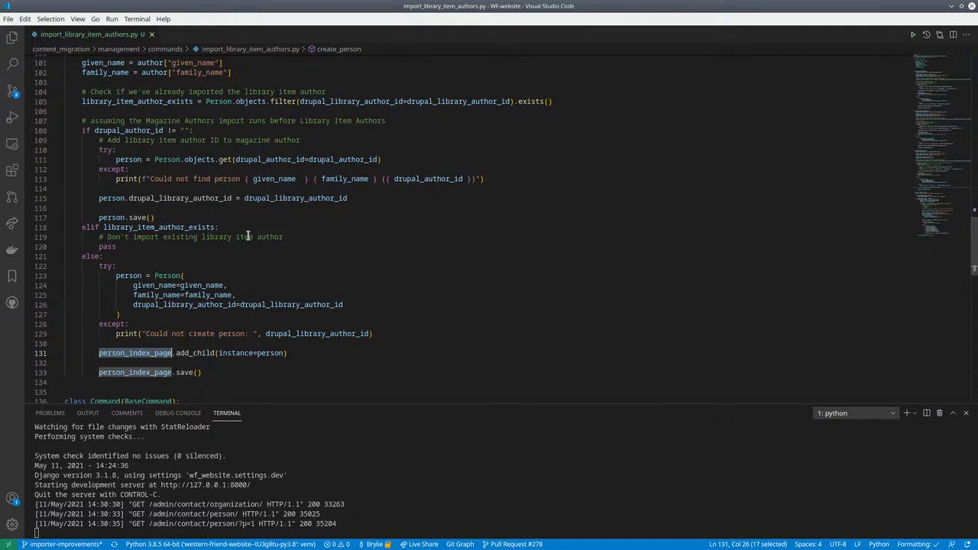
{"action": "mouse_move", "coordinate": [509, 294]}
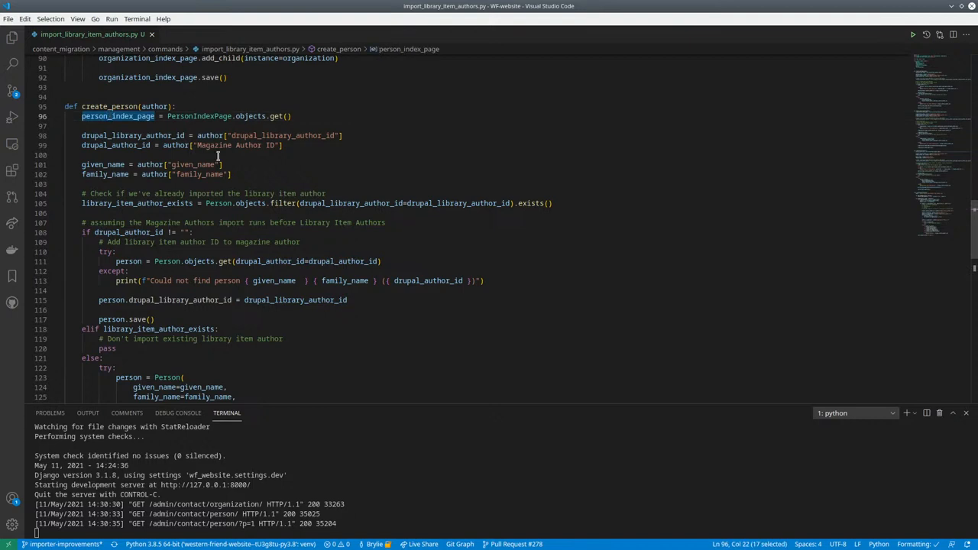
{"action": "double_click", "coordinate": [198, 116]}
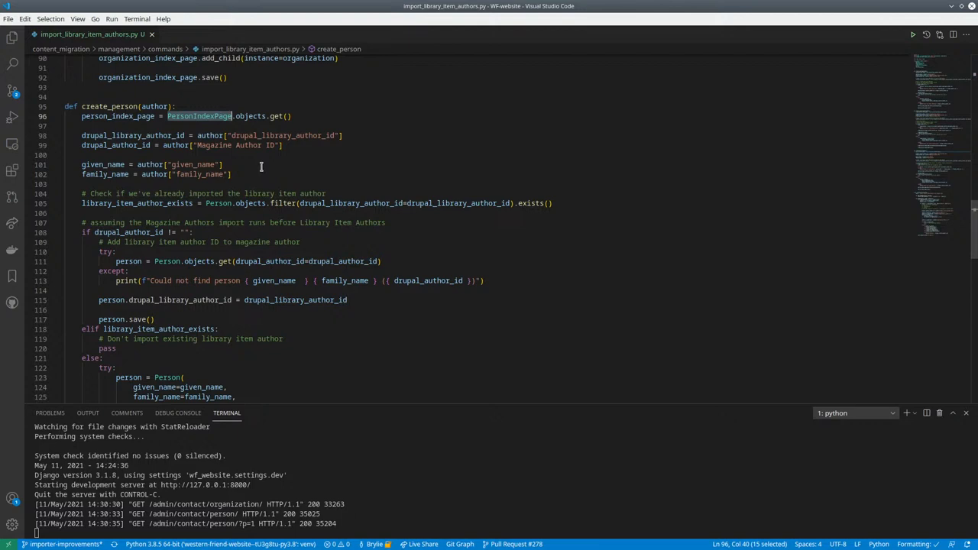
{"action": "mouse_move", "coordinate": [199, 115]}
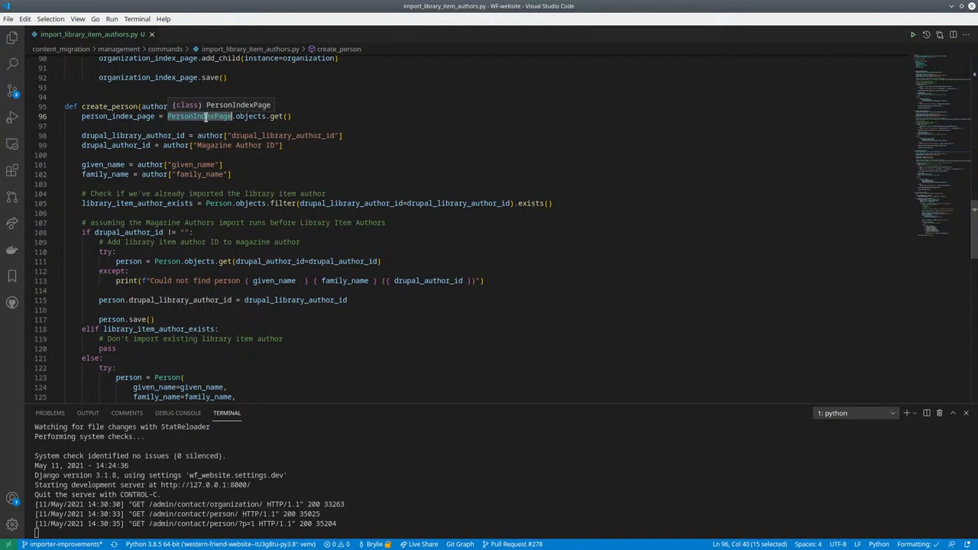
{"action": "mouse_move", "coordinate": [254, 116]}
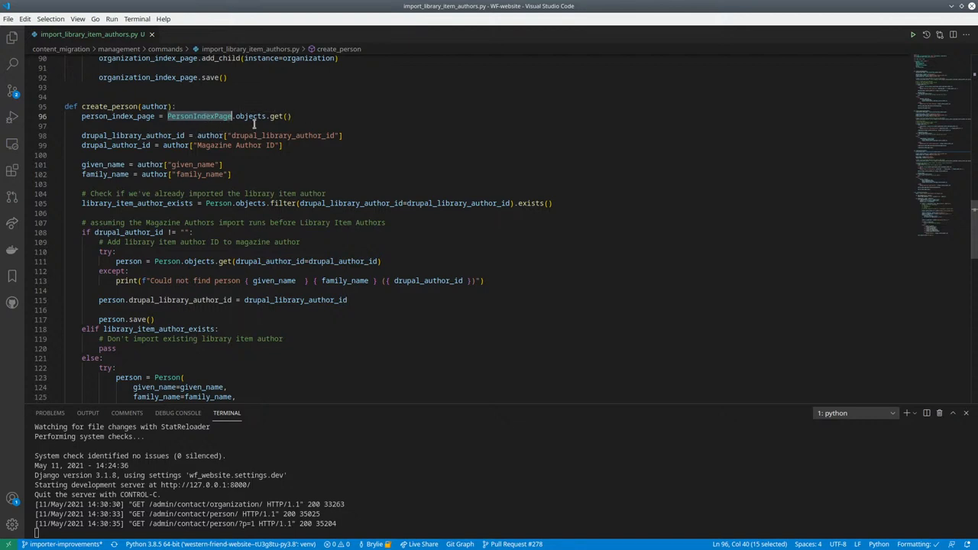
{"action": "scroll", "scroll_direction": "down", "scroll_amount": 3}
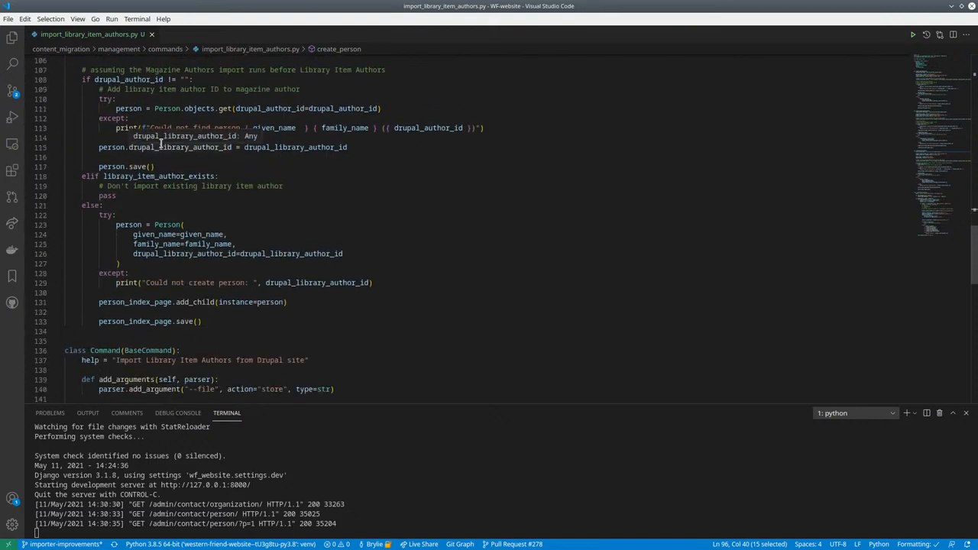
{"action": "scroll", "scroll_direction": "down", "scroll_amount": 3}
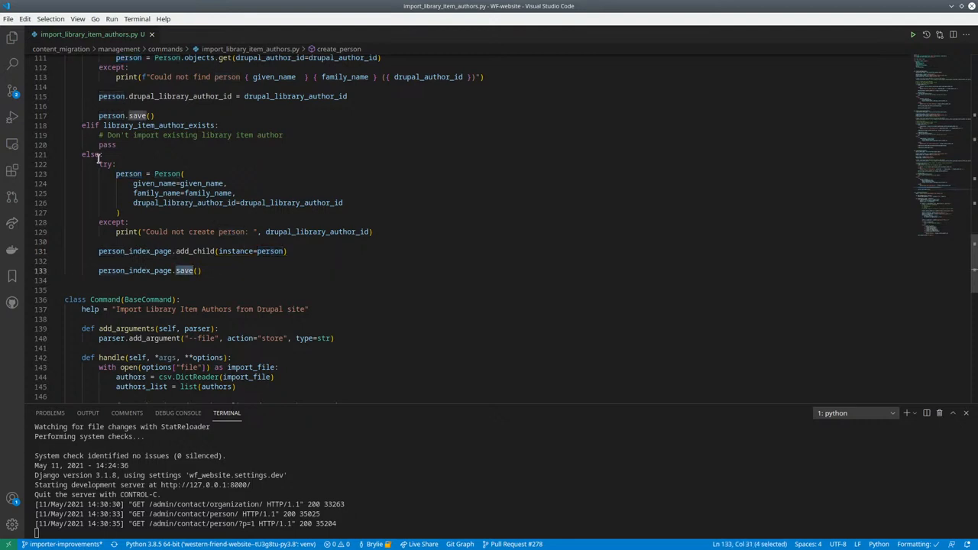
{"action": "mouse_move", "coordinate": [241, 250]}
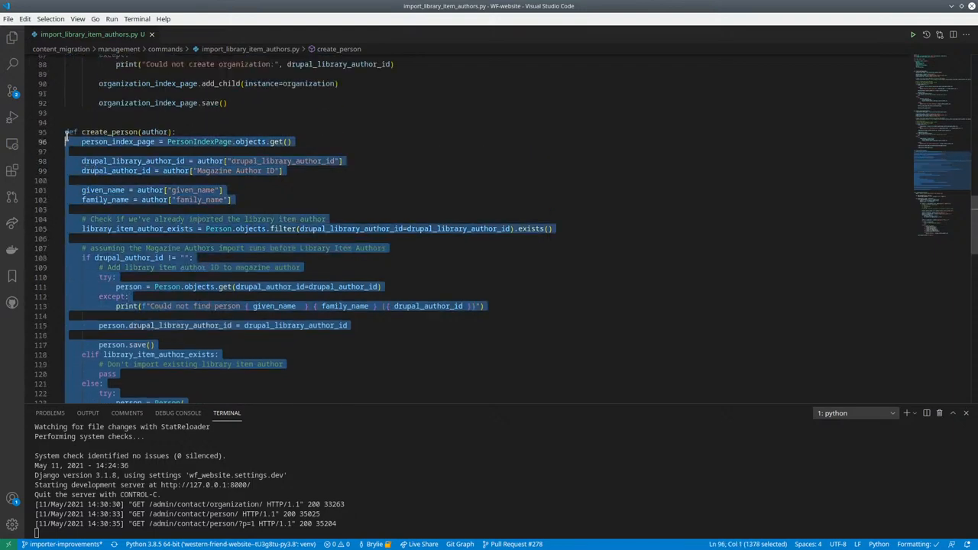
{"action": "scroll", "scroll_direction": "down", "scroll_amount": 3}
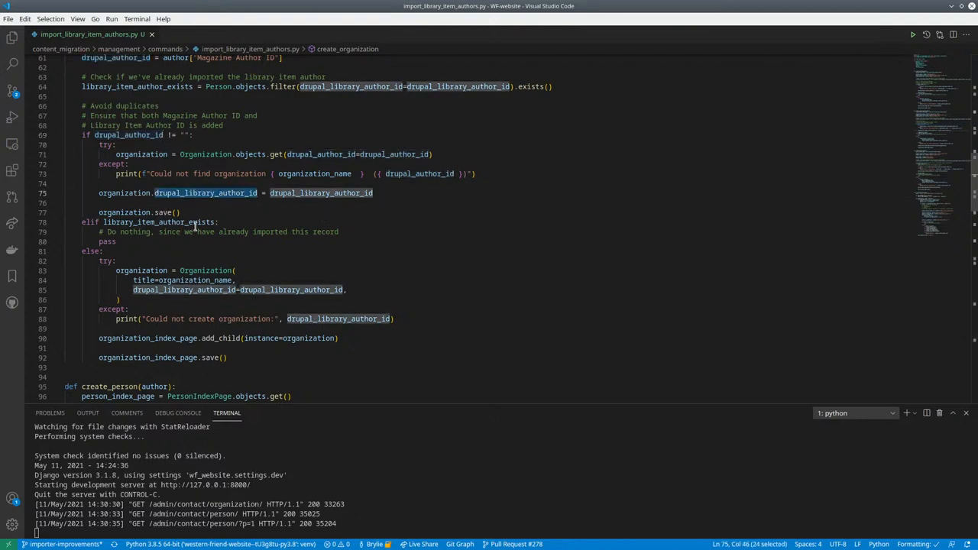
{"action": "left_click", "coordinate": [355, 173]}
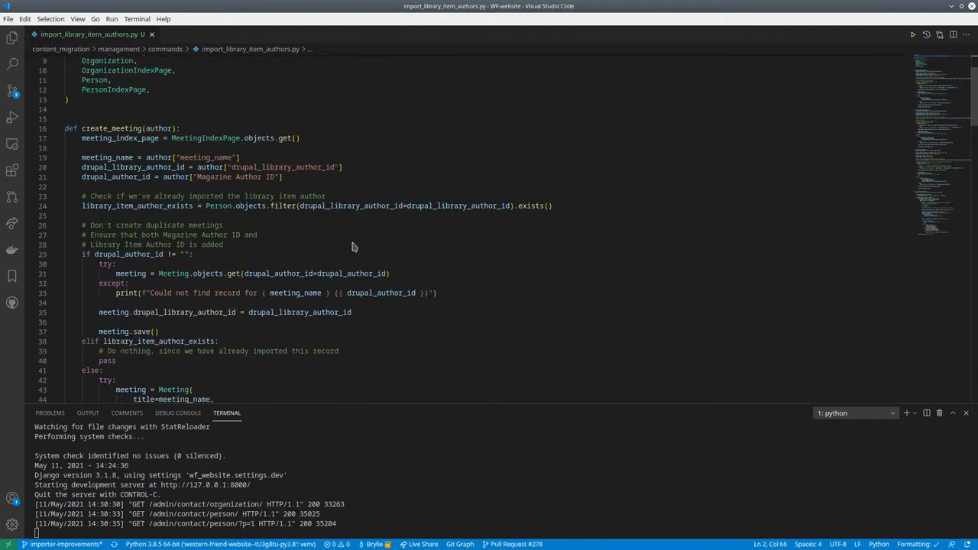
{"action": "scroll", "scroll_direction": "up", "scroll_amount": 3}
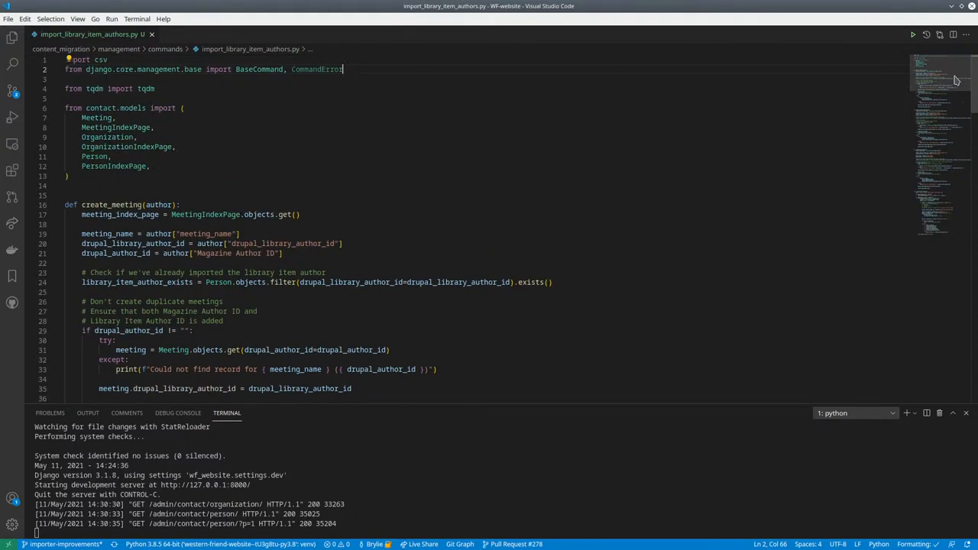
{"action": "scroll", "scroll_direction": "down", "scroll_amount": 3}
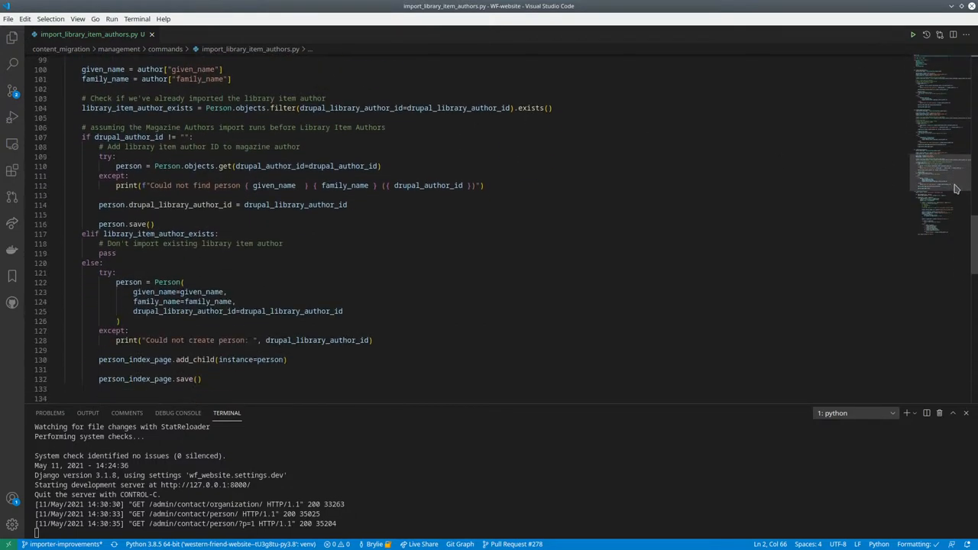
{"action": "scroll", "scroll_direction": "down", "scroll_amount": 3}
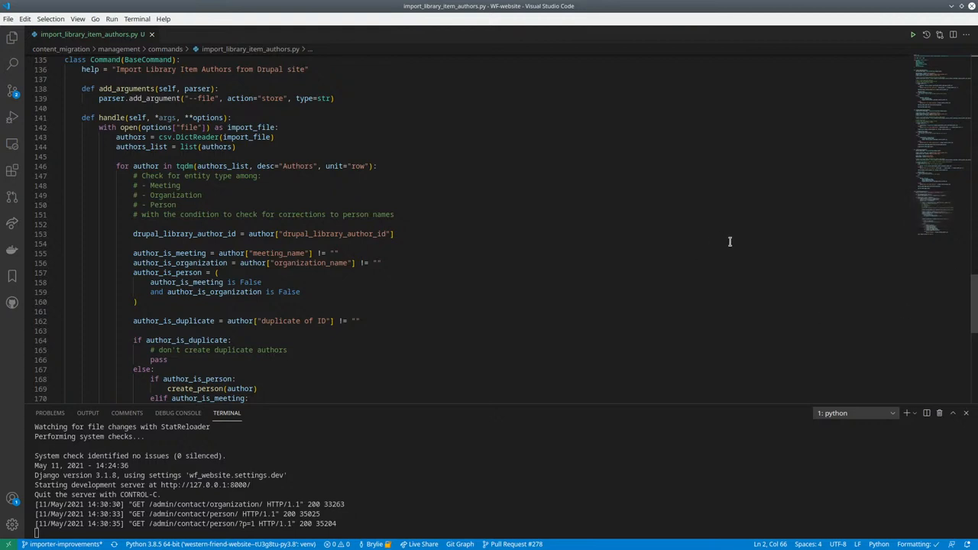
{"action": "mouse_move", "coordinate": [473, 312]}
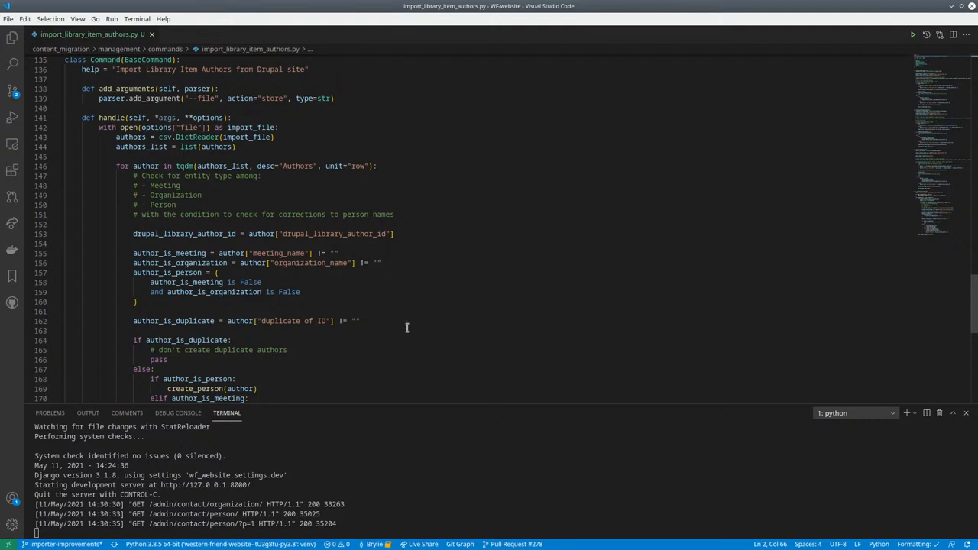
{"action": "mouse_move", "coordinate": [860, 100]}
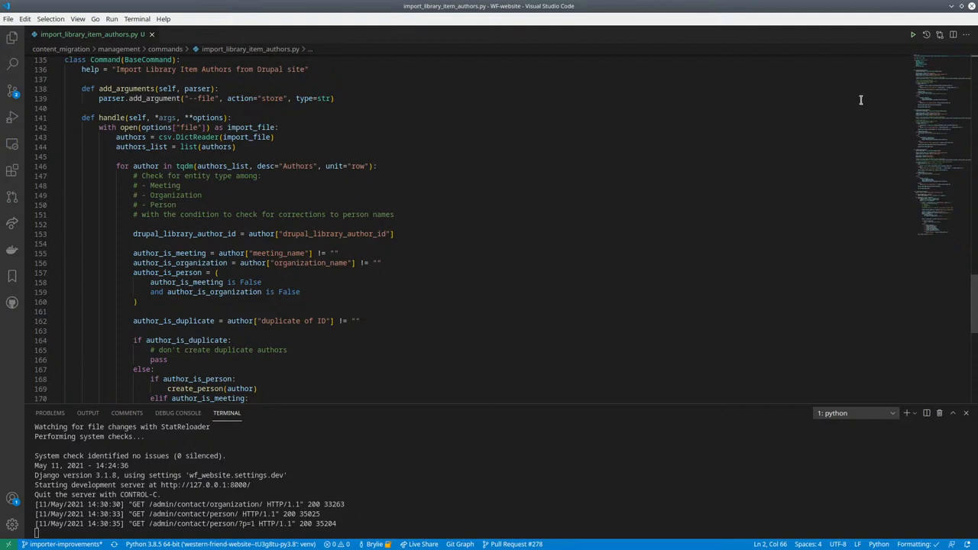
Glance at the Wagtail Persons list, then switch to the CodeBuddies Home tab.
{"action": "left_click", "coordinate": [415, 21]}
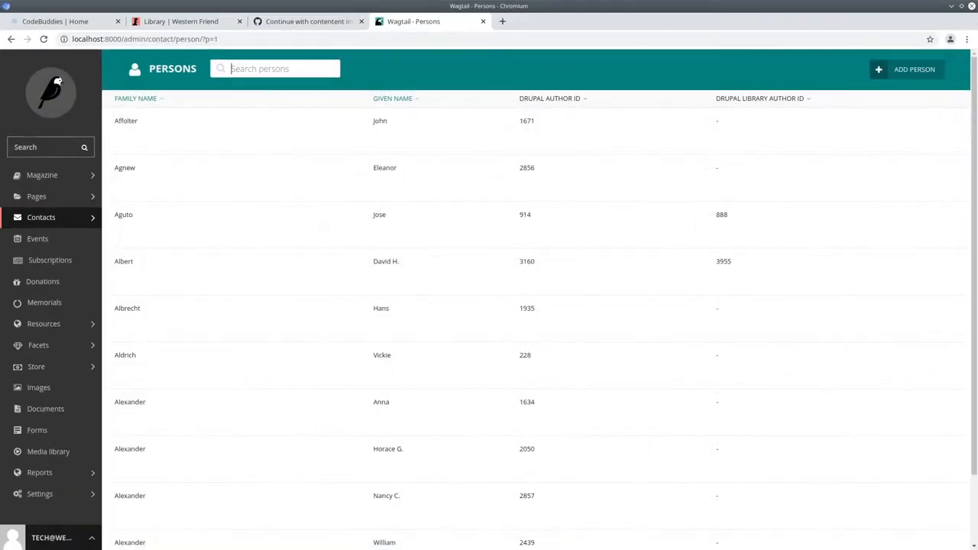
{"action": "left_click", "coordinate": [65, 21]}
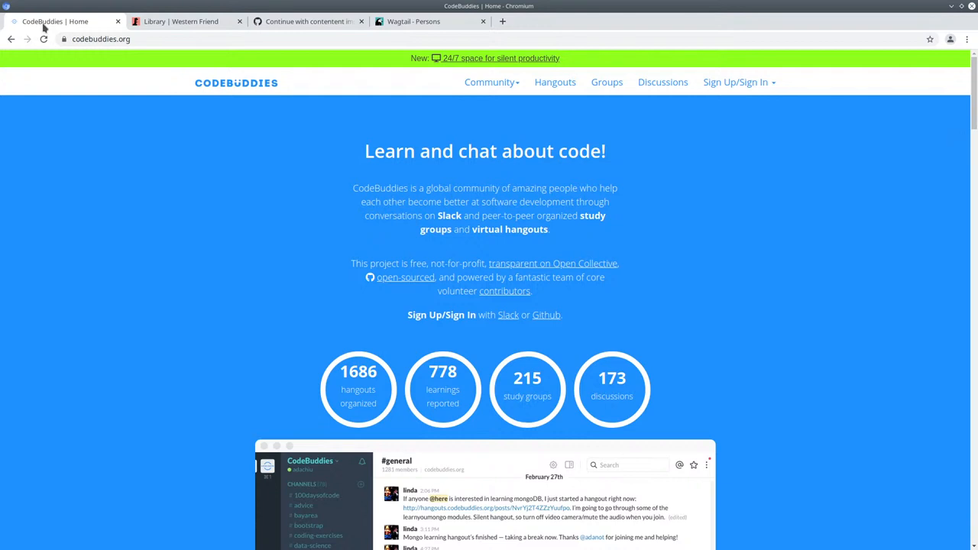
{"action": "mouse_move", "coordinate": [731, 231]}
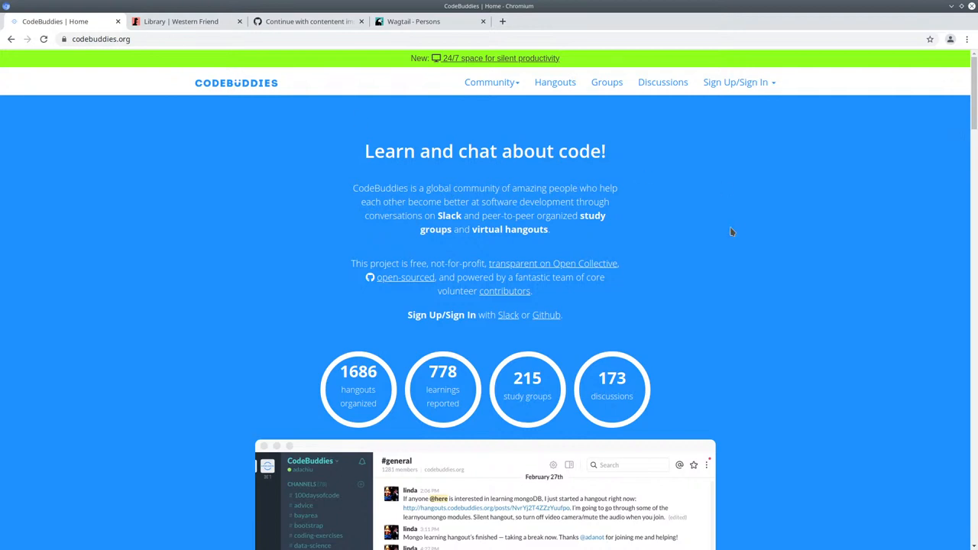
{"action": "mouse_move", "coordinate": [721, 223]}
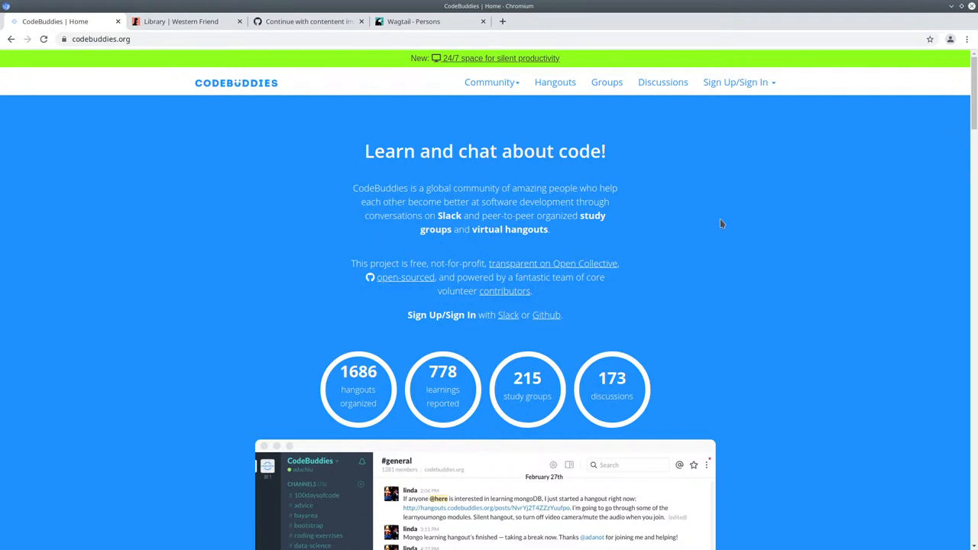
Open the CodeBuddies Groups page and scroll through the study group cards.
{"action": "left_click", "coordinate": [607, 82]}
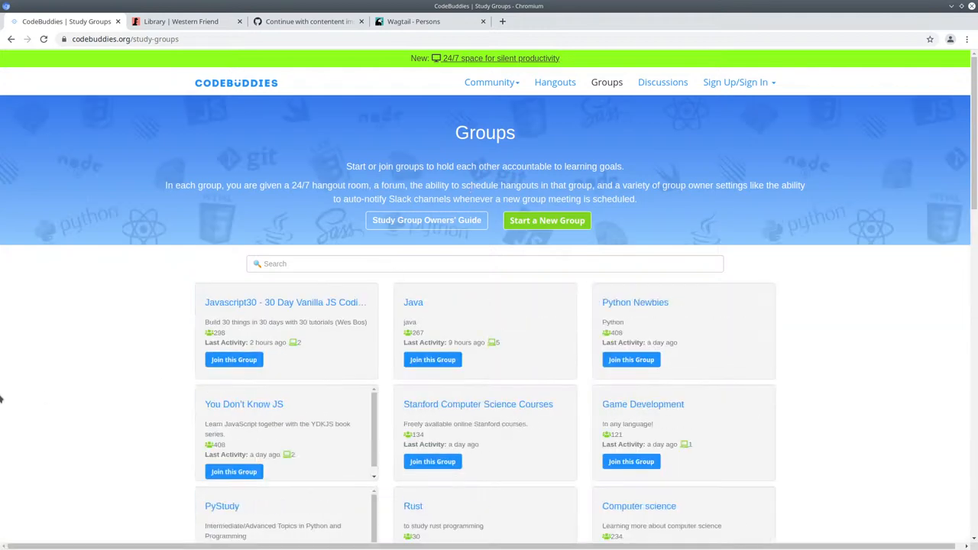
{"action": "mouse_move", "coordinate": [33, 377]}
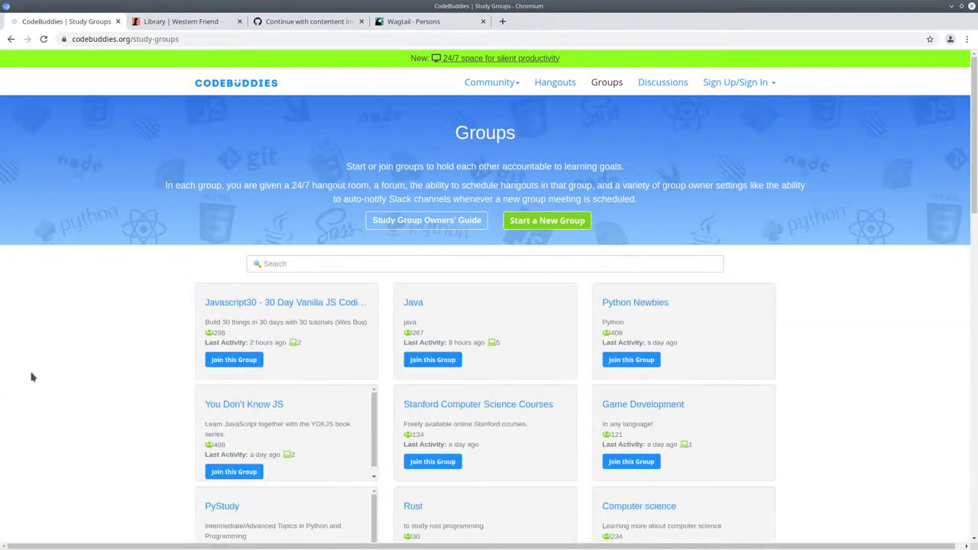
{"action": "scroll", "scroll_direction": "down", "scroll_amount": 3}
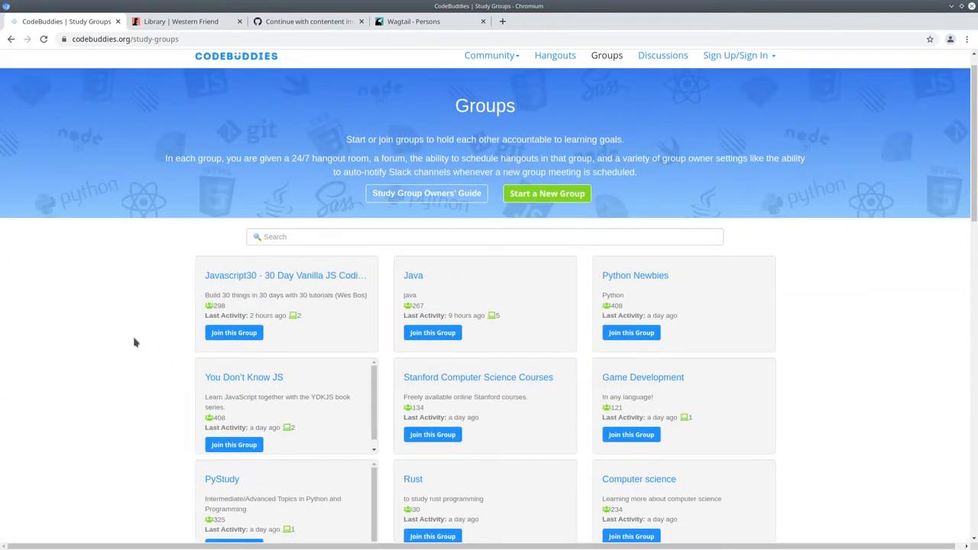
{"action": "scroll", "scroll_direction": "down", "scroll_amount": 3}
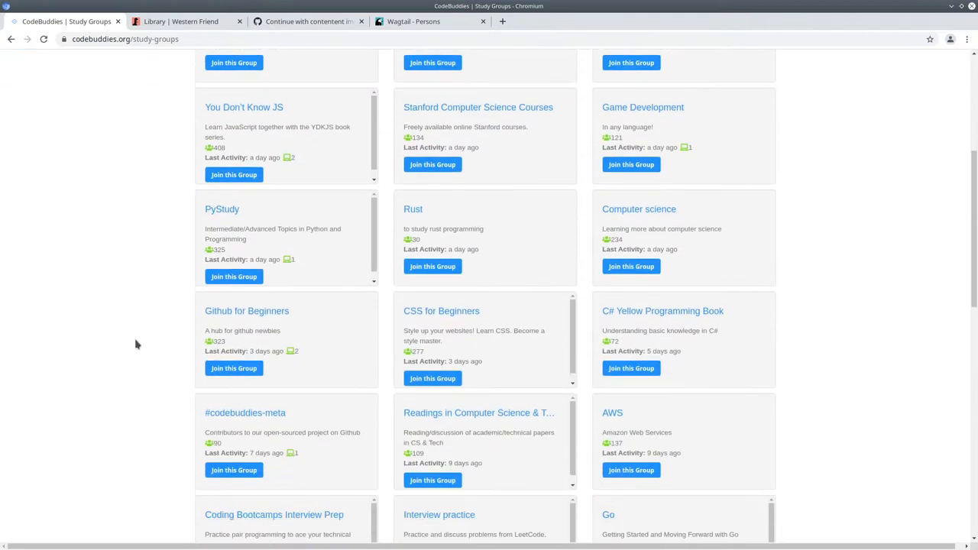
{"action": "scroll", "scroll_direction": "down", "scroll_amount": 3}
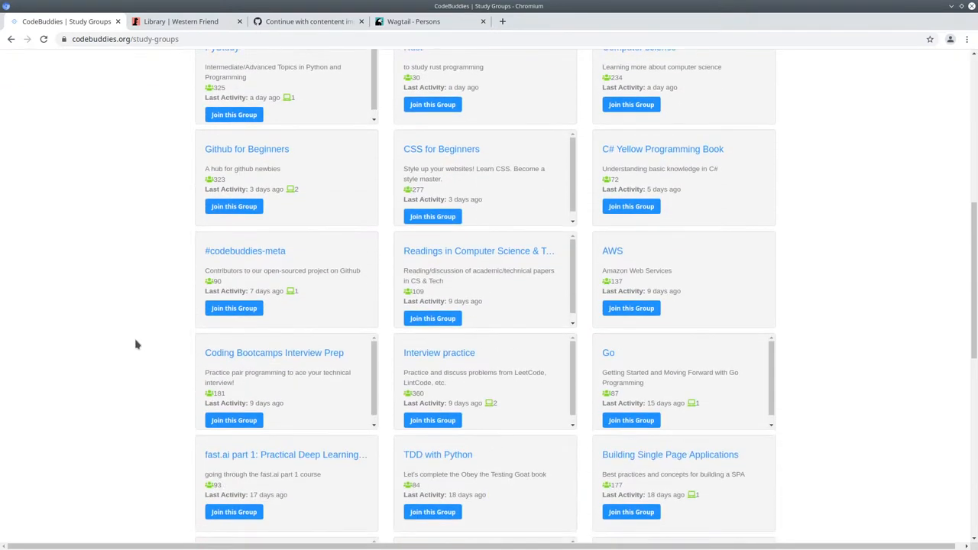
{"action": "scroll", "scroll_direction": "down", "scroll_amount": 3}
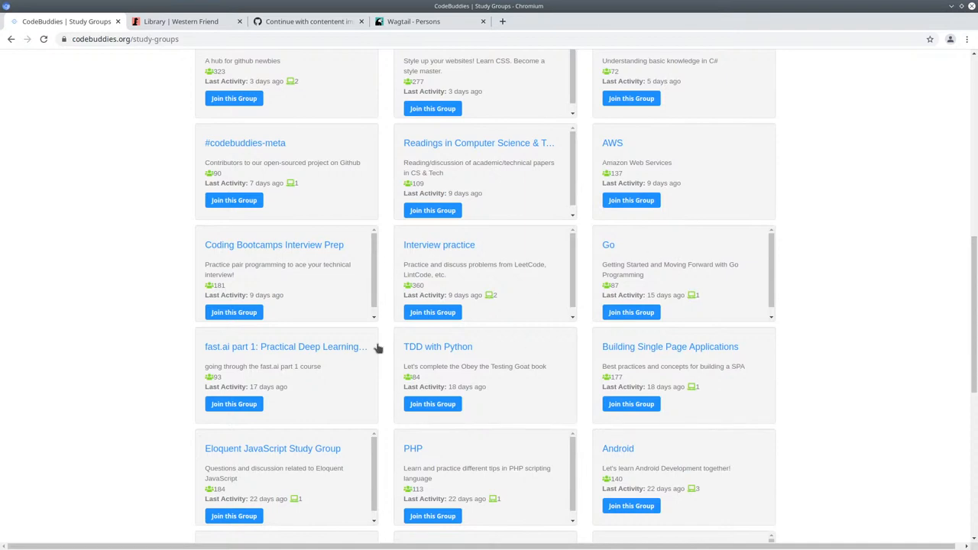
{"action": "scroll", "scroll_direction": "down", "scroll_amount": 3}
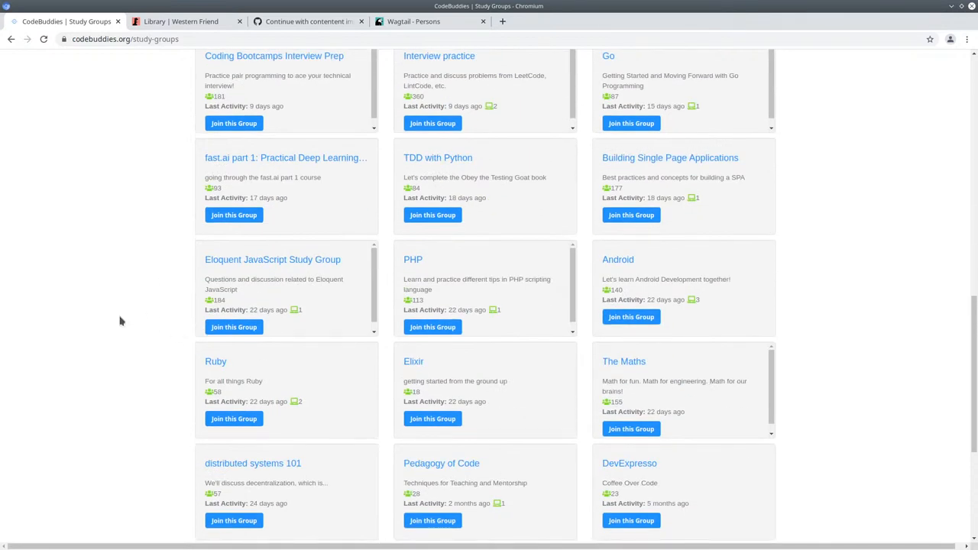
{"action": "scroll", "scroll_direction": "down", "scroll_amount": 3}
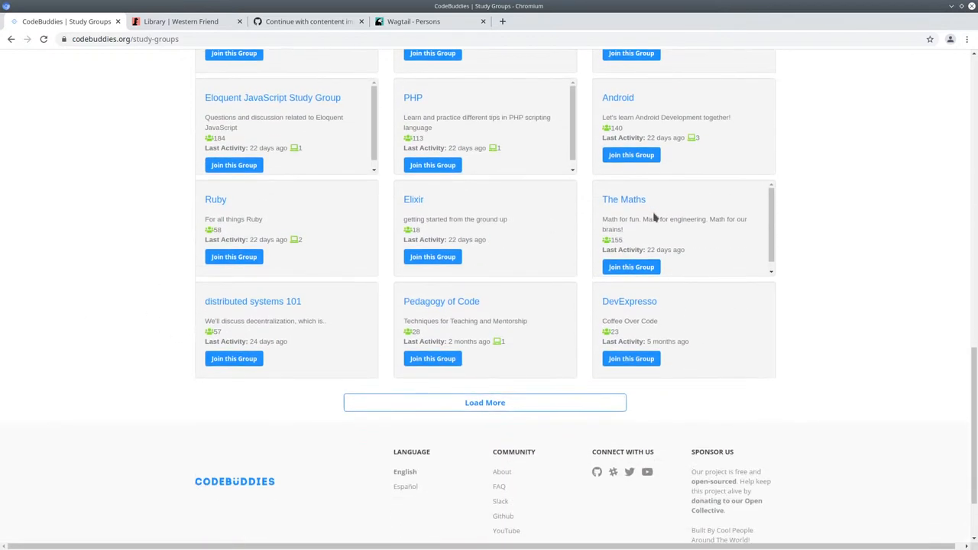
{"action": "mouse_move", "coordinate": [413, 309]}
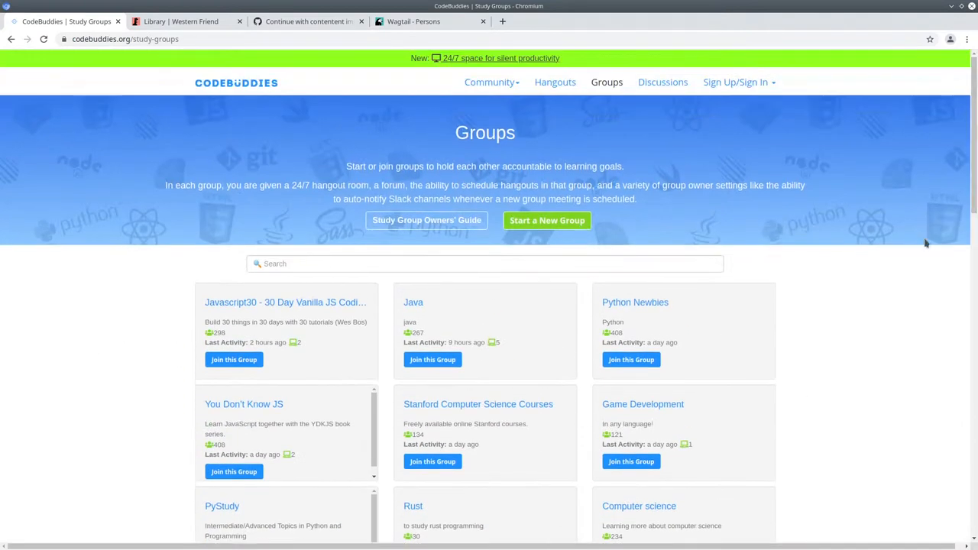
{"action": "mouse_move", "coordinate": [845, 239]}
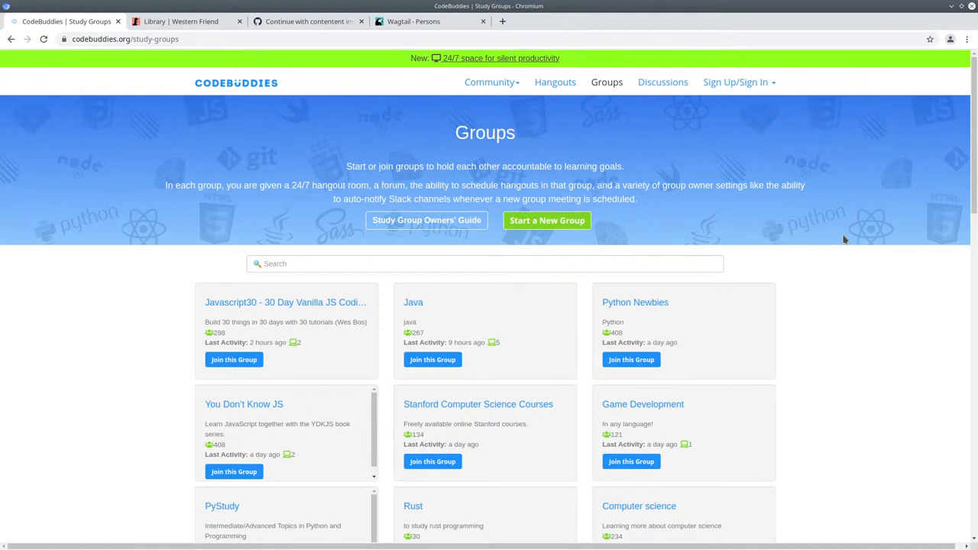
{"action": "mouse_move", "coordinate": [836, 206]}
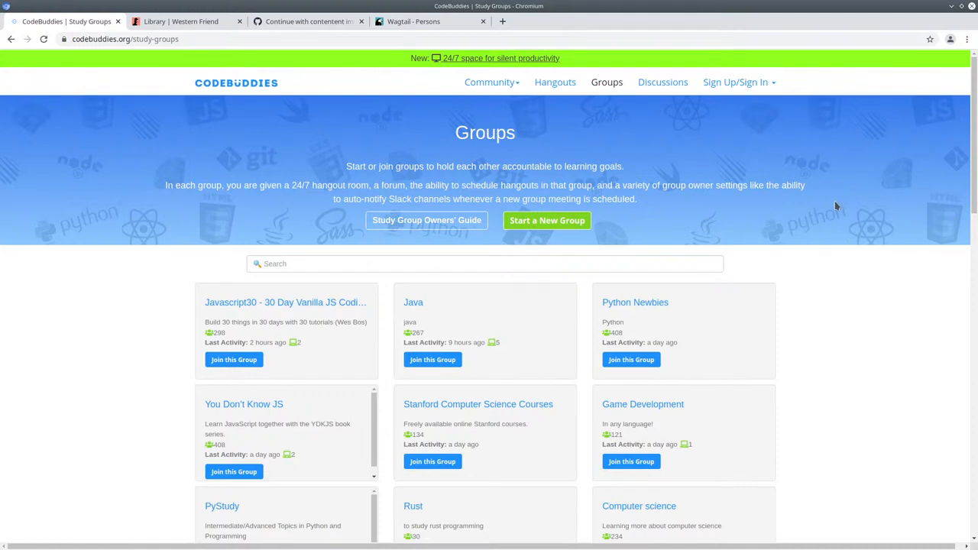